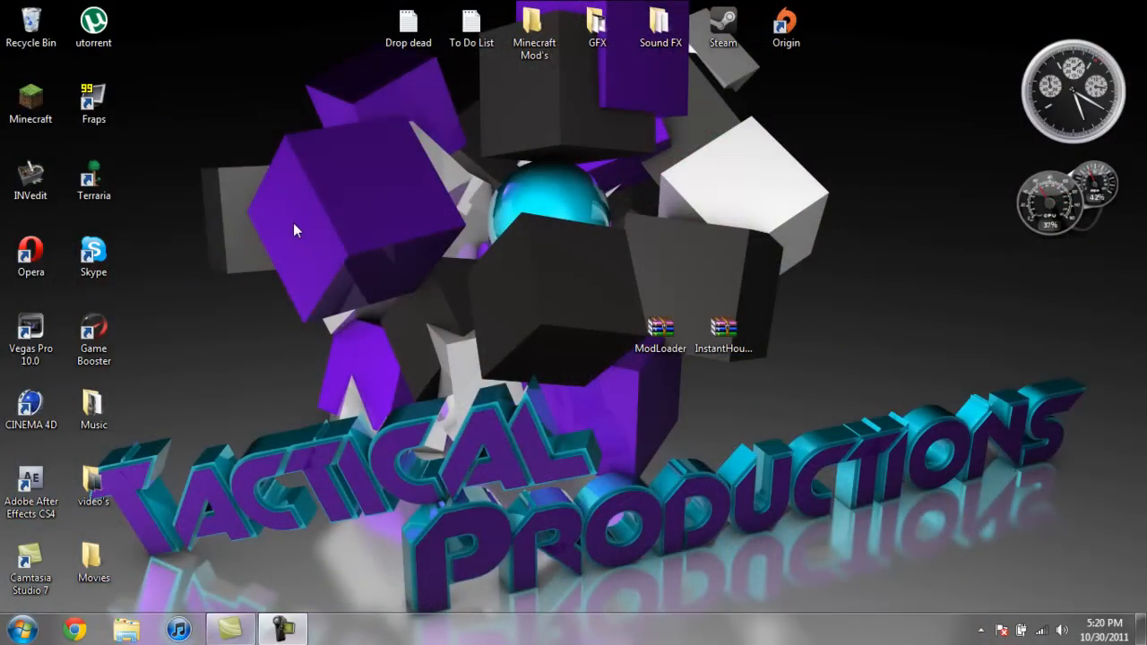
- Launch Minecraft from the desktop, log in, and play the Beautiful wonderland singleplayer world
{"action": "left_click", "coordinate": [30, 102]}
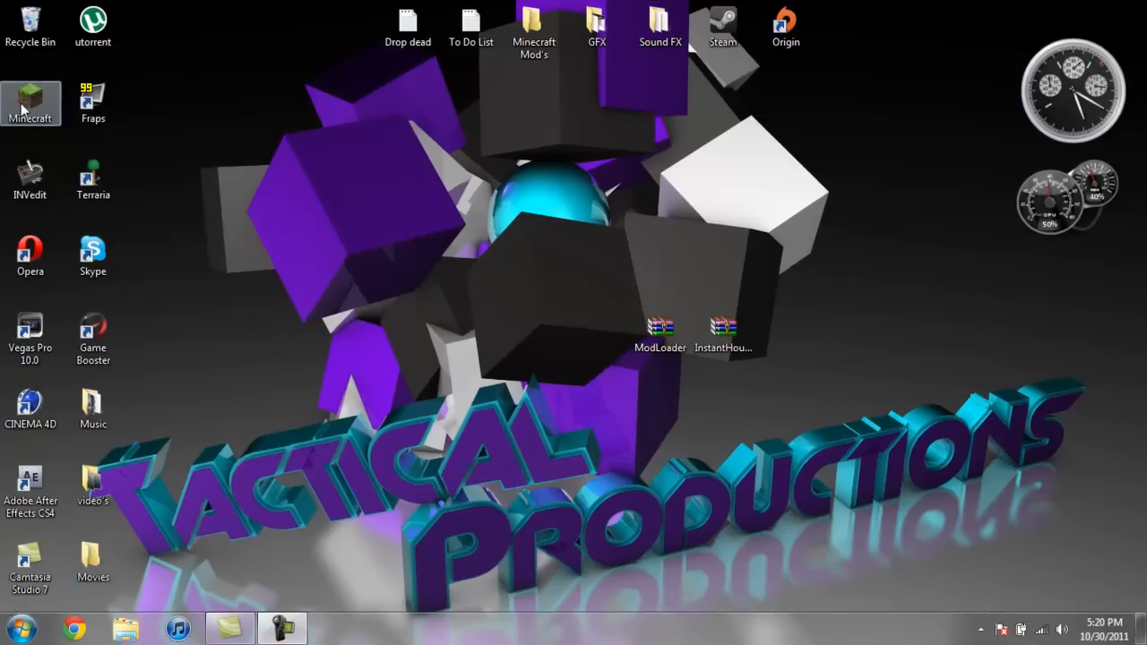
{"action": "double_click", "coordinate": [29, 100]}
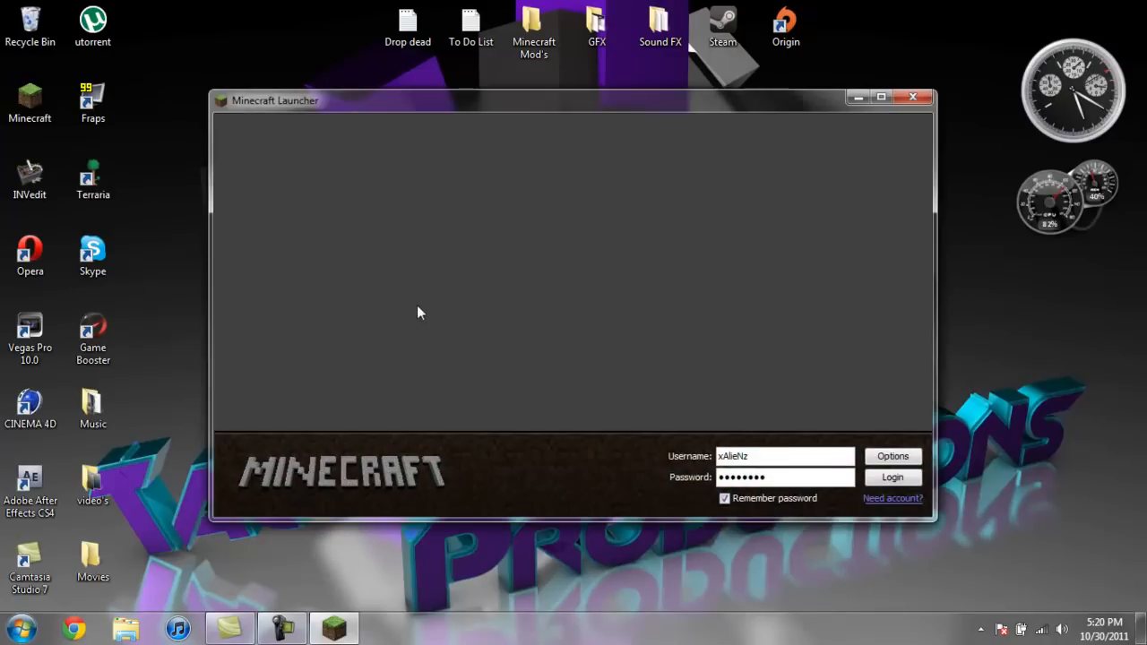
{"action": "left_click", "coordinate": [893, 477]}
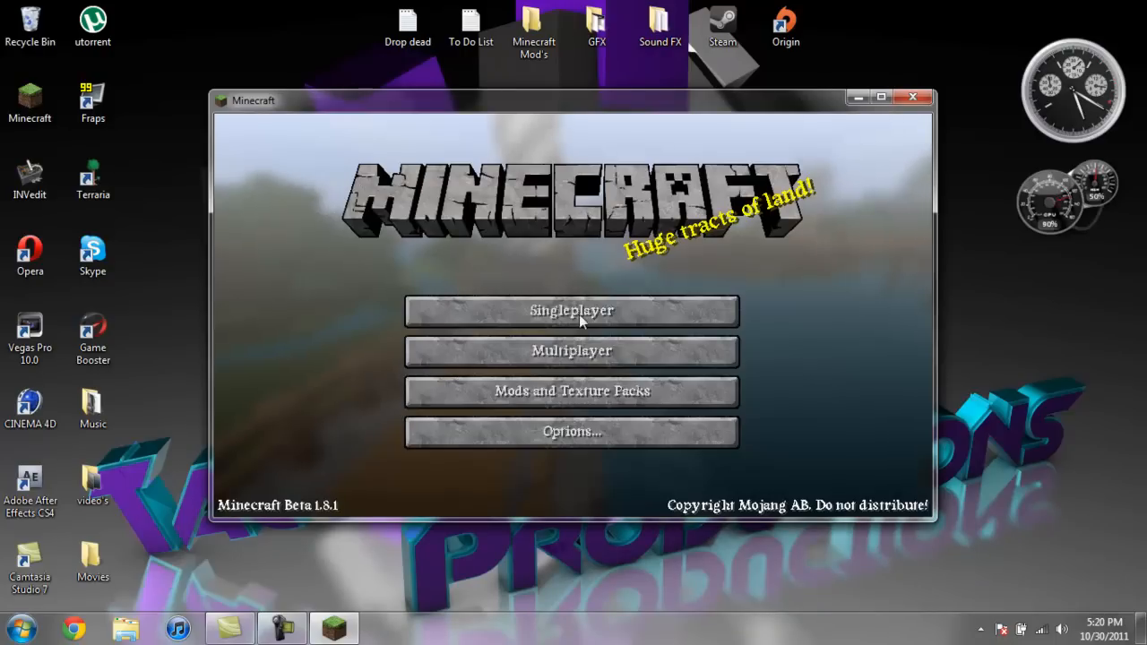
{"action": "left_click", "coordinate": [572, 310]}
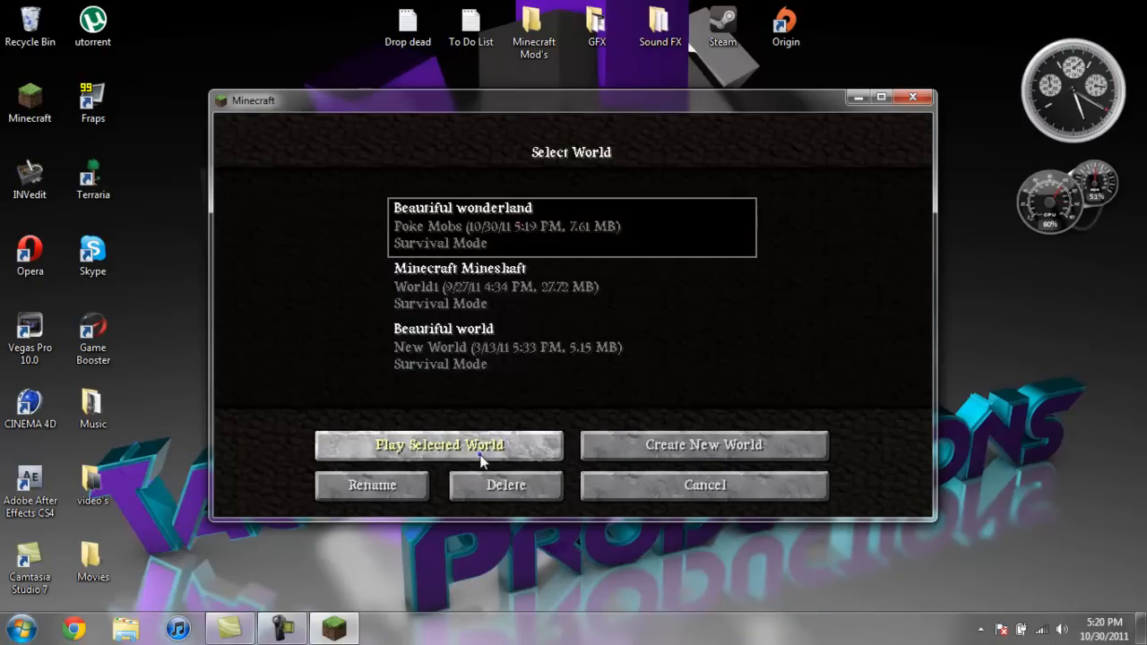
{"action": "left_click", "coordinate": [437, 445]}
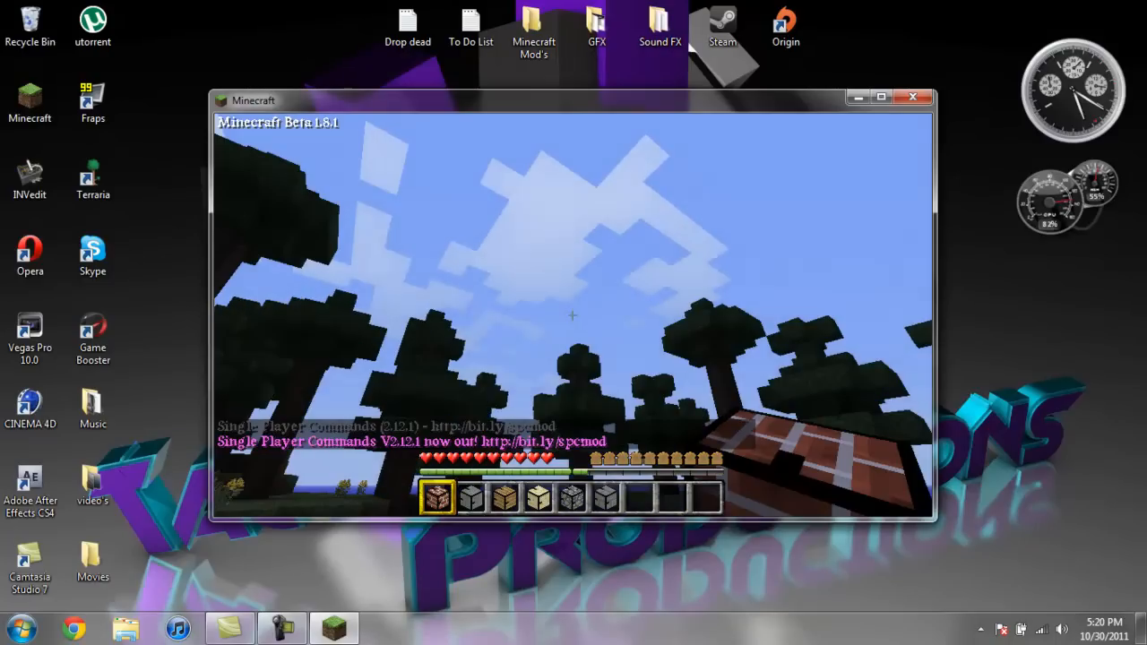
- Make the game window fill the whole screen
{"action": "key", "text": "Escape"}
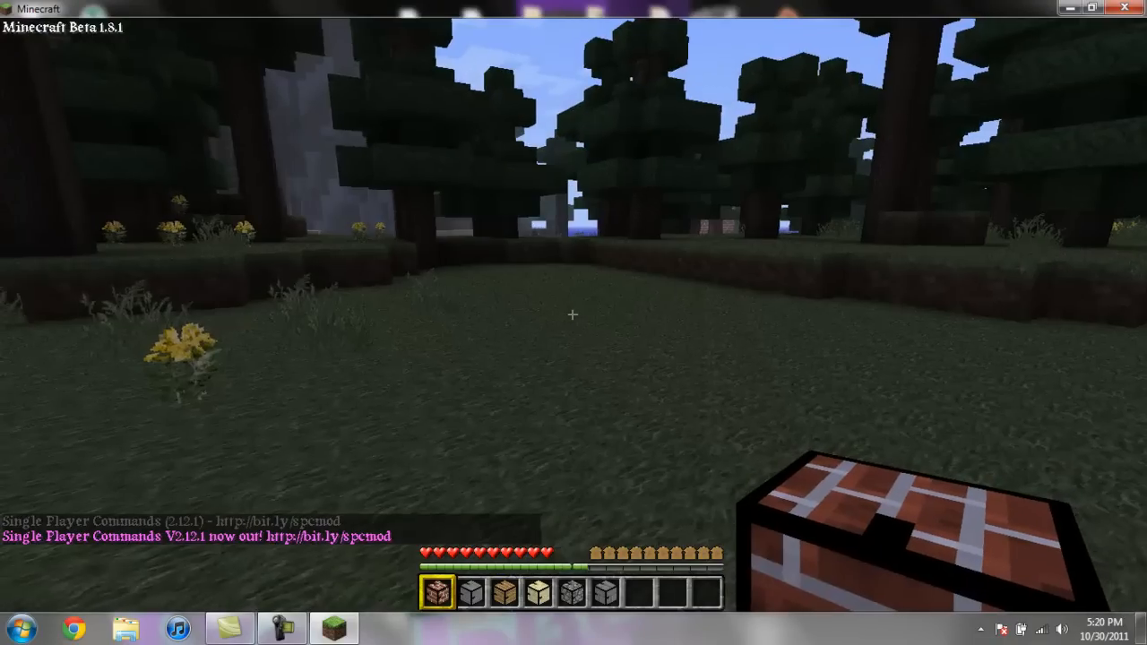
{"action": "mouse_move", "coordinate": [574, 322]}
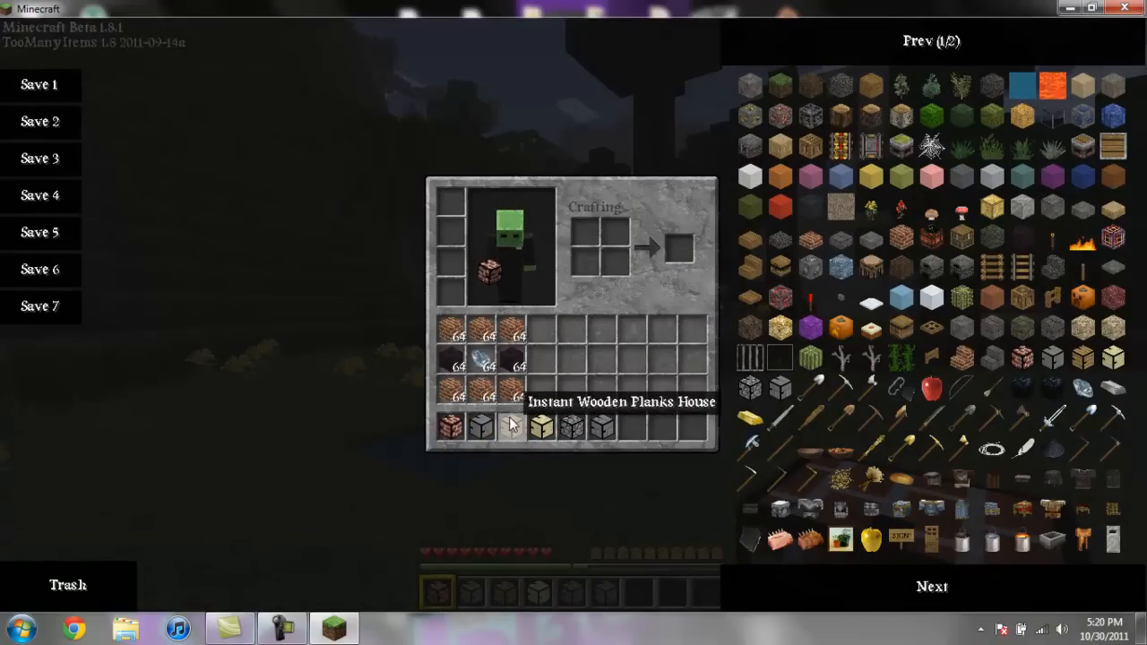
{"action": "mouse_move", "coordinate": [541, 427]}
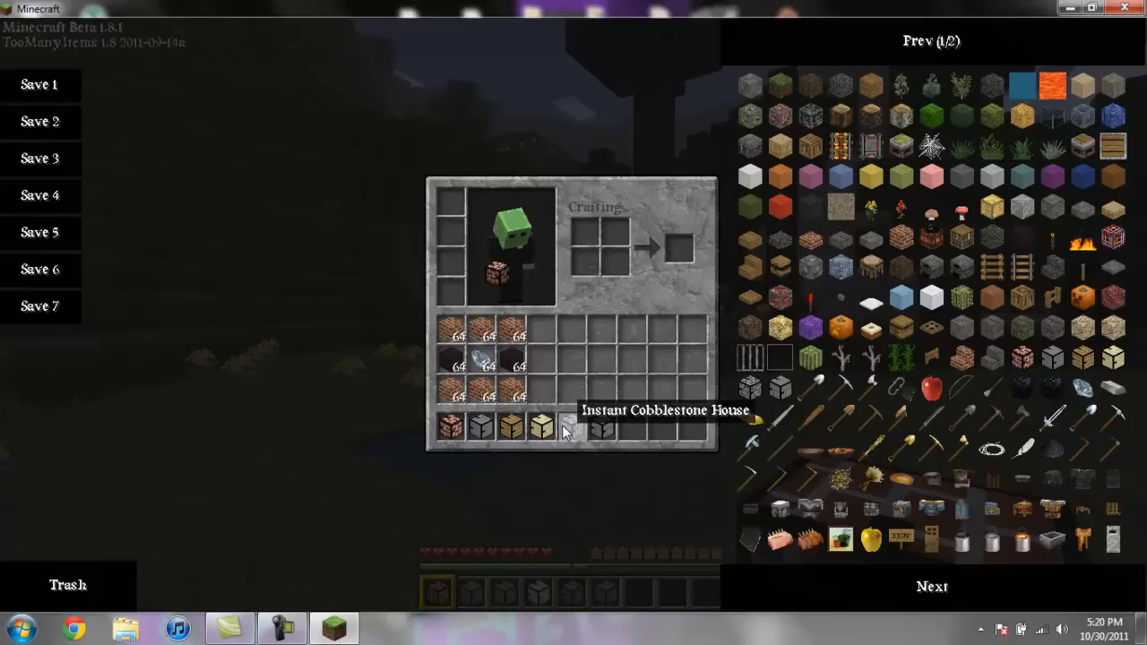
{"action": "mouse_move", "coordinate": [599, 426]}
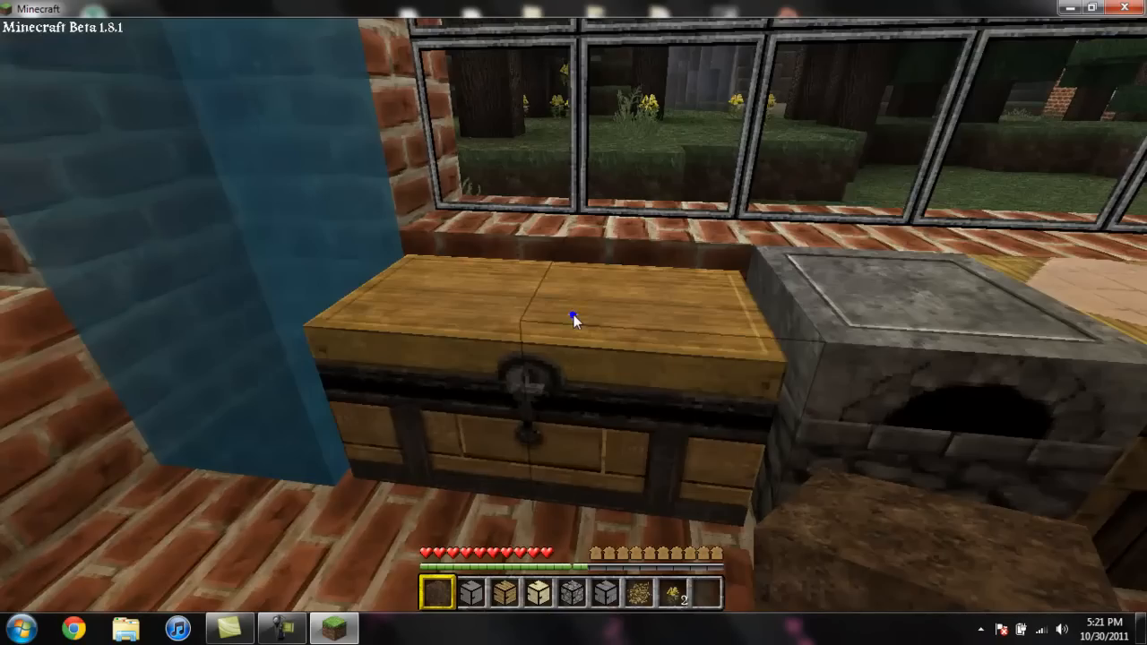
{"action": "mouse_move", "coordinate": [574, 314]}
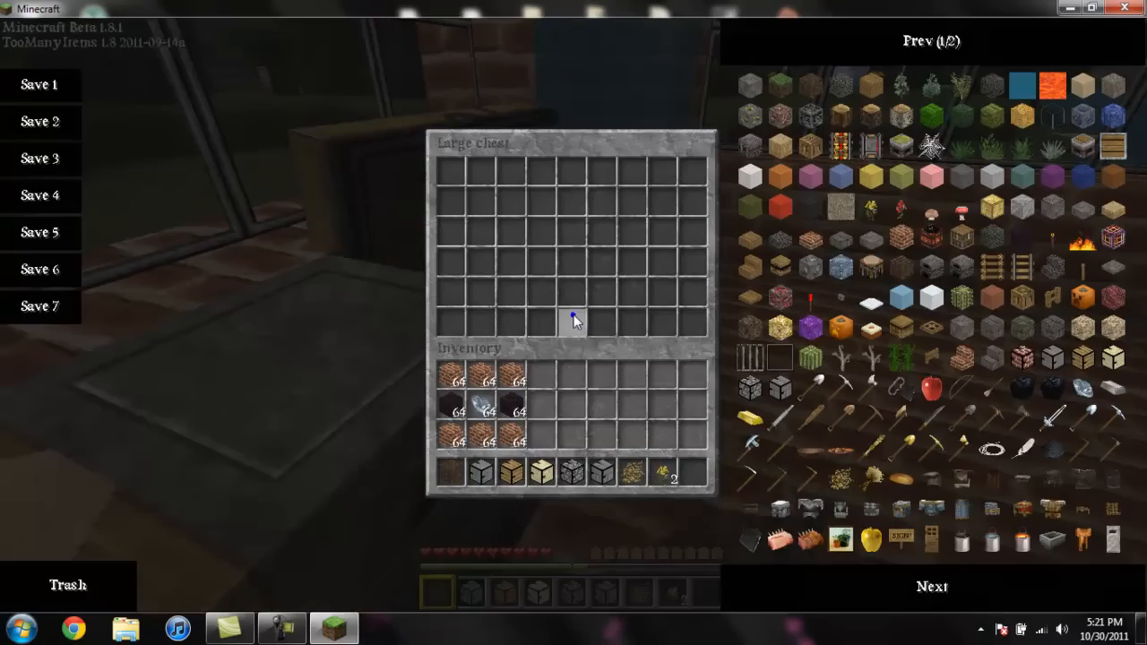
- Close the large chest and break a shaft through the brick floor down to water
{"action": "key", "text": "Escape"}
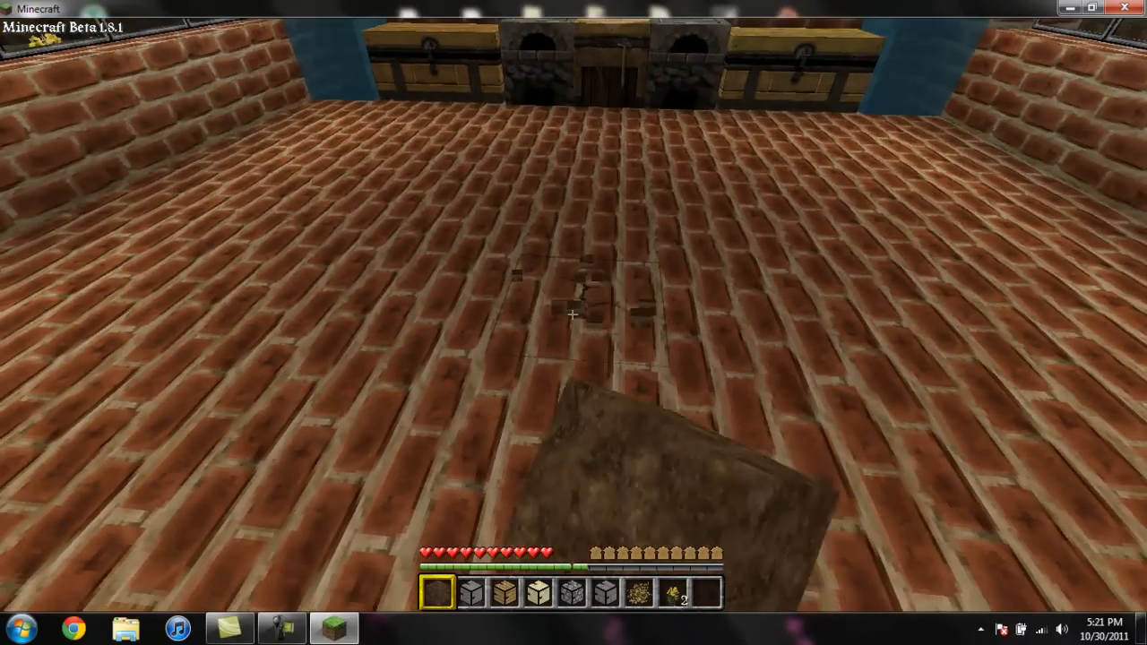
{"action": "left_click", "coordinate": [574, 314]}
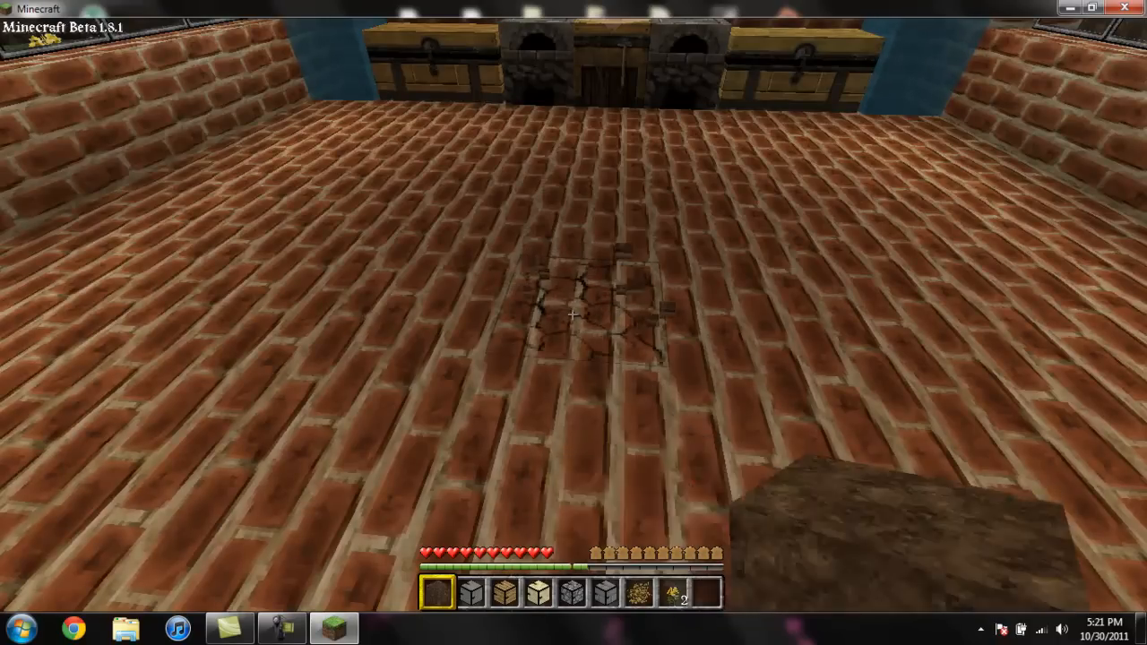
{"action": "left_click", "coordinate": [574, 315]}
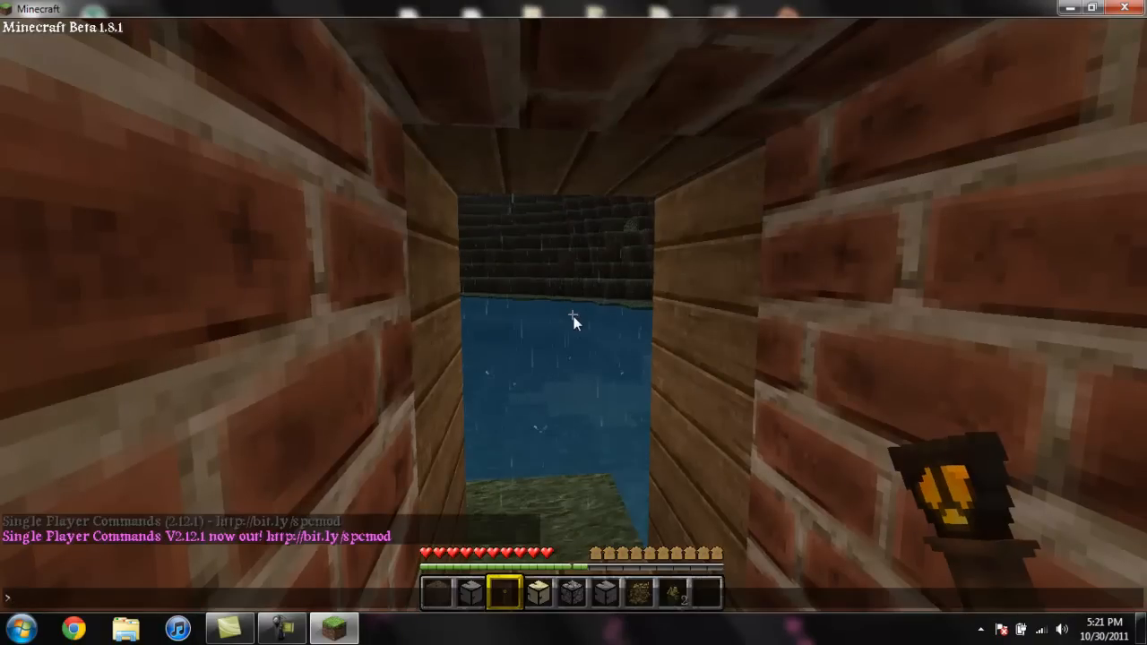
- Stop the rain with the weather command and lower the sound volume to 19% in Options
{"action": "type", "text": "weather ra"}
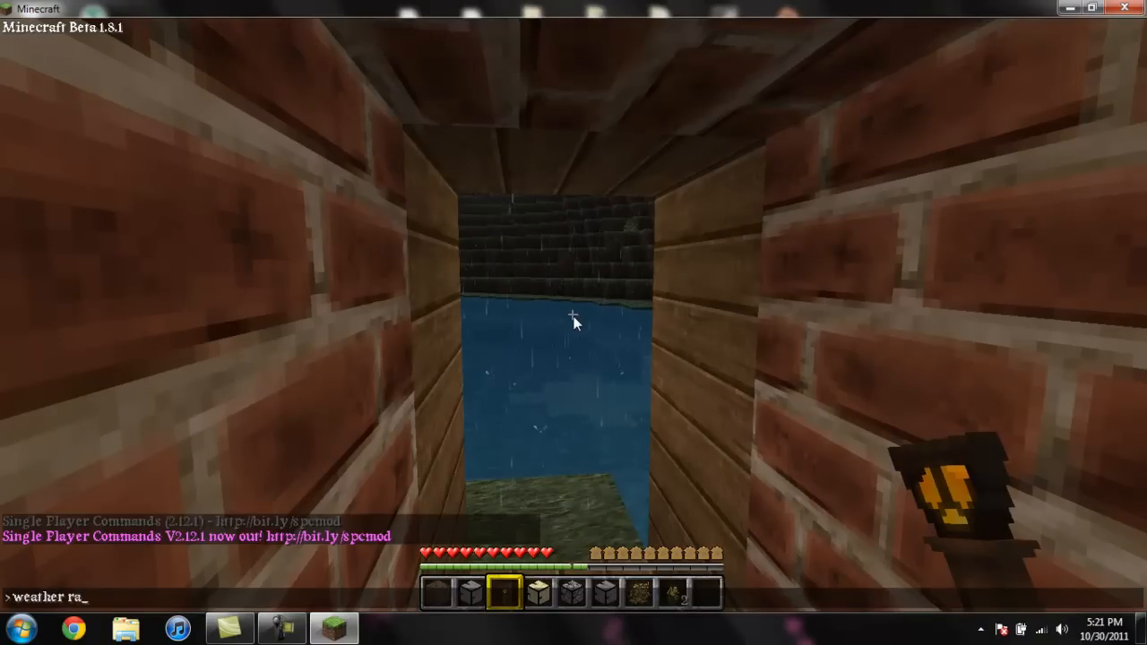
{"action": "key", "text": "Escape"}
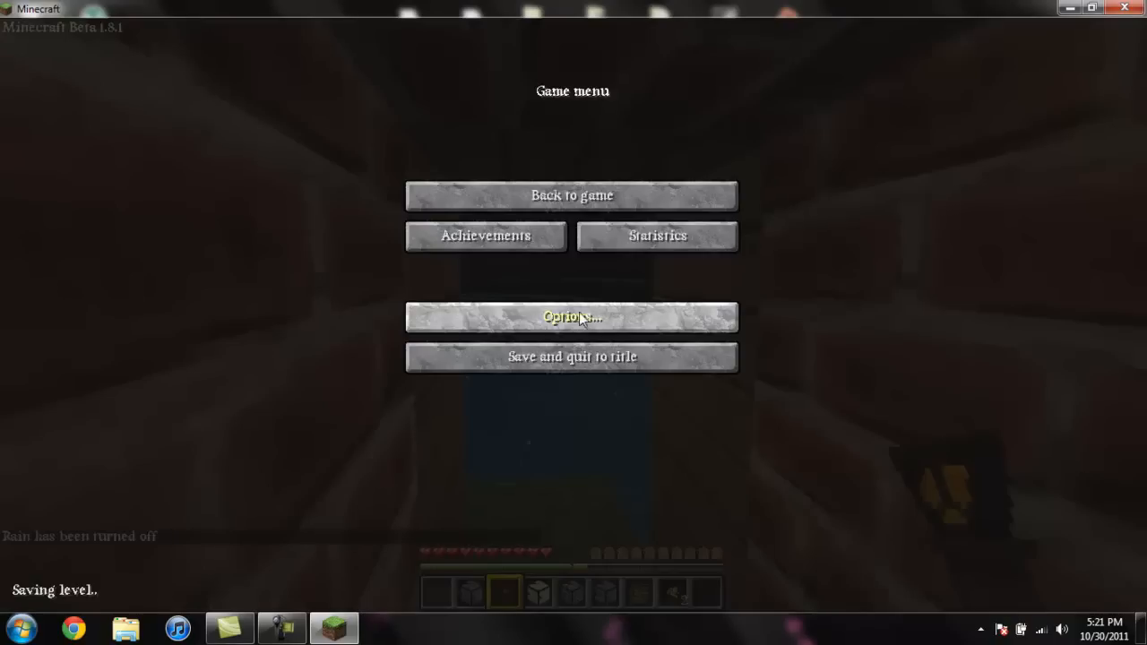
{"action": "left_click", "coordinate": [572, 316]}
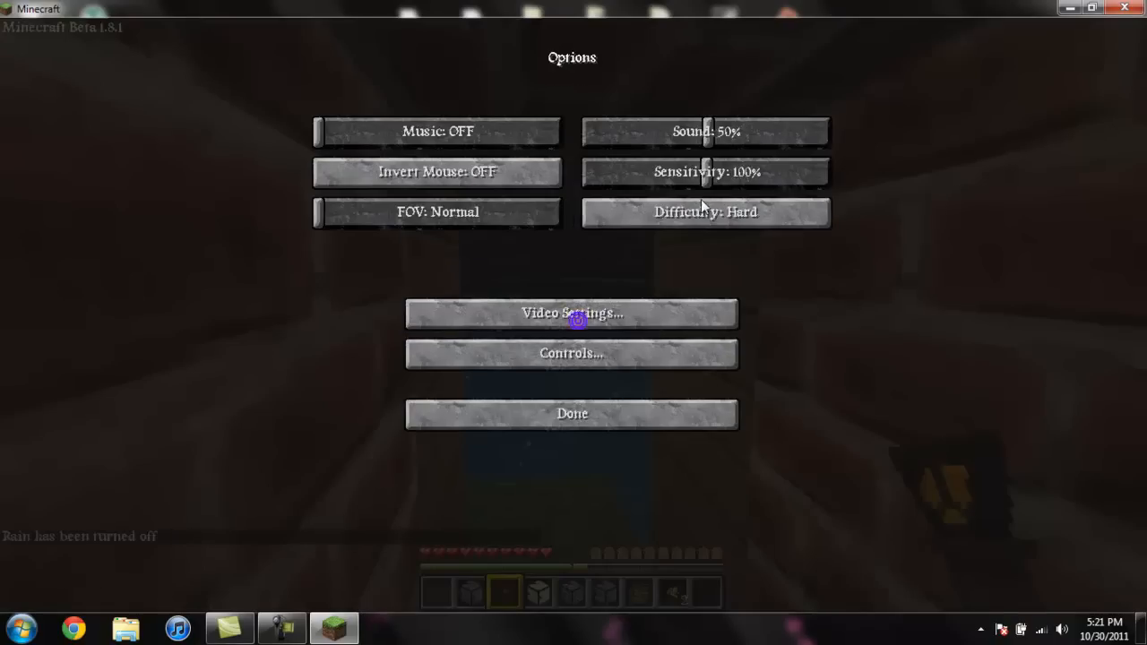
{"action": "left_click_drag", "start_coordinate": [707, 131], "coordinate": [610, 131]}
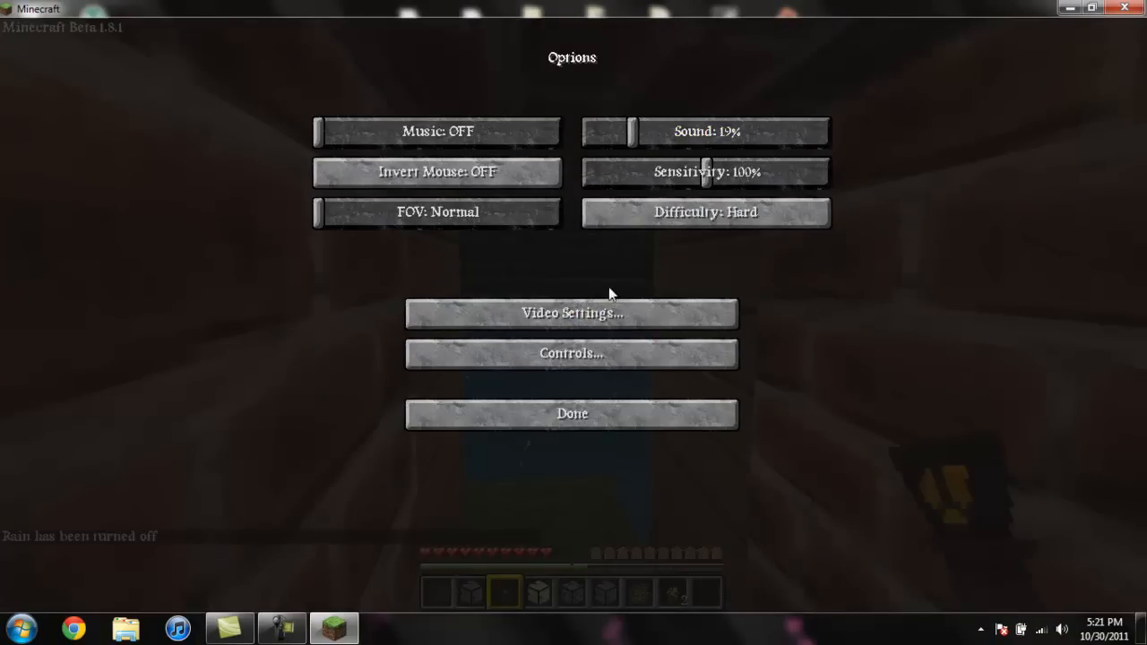
{"action": "left_click", "coordinate": [572, 413]}
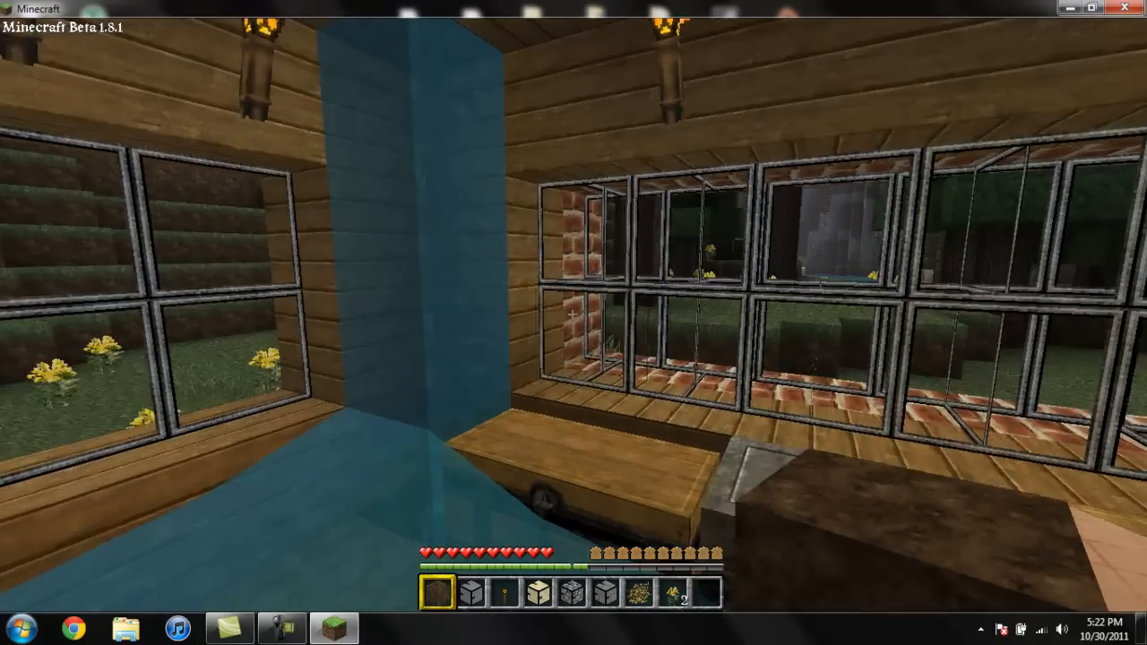
{"action": "mouse_move", "coordinate": [574, 323]}
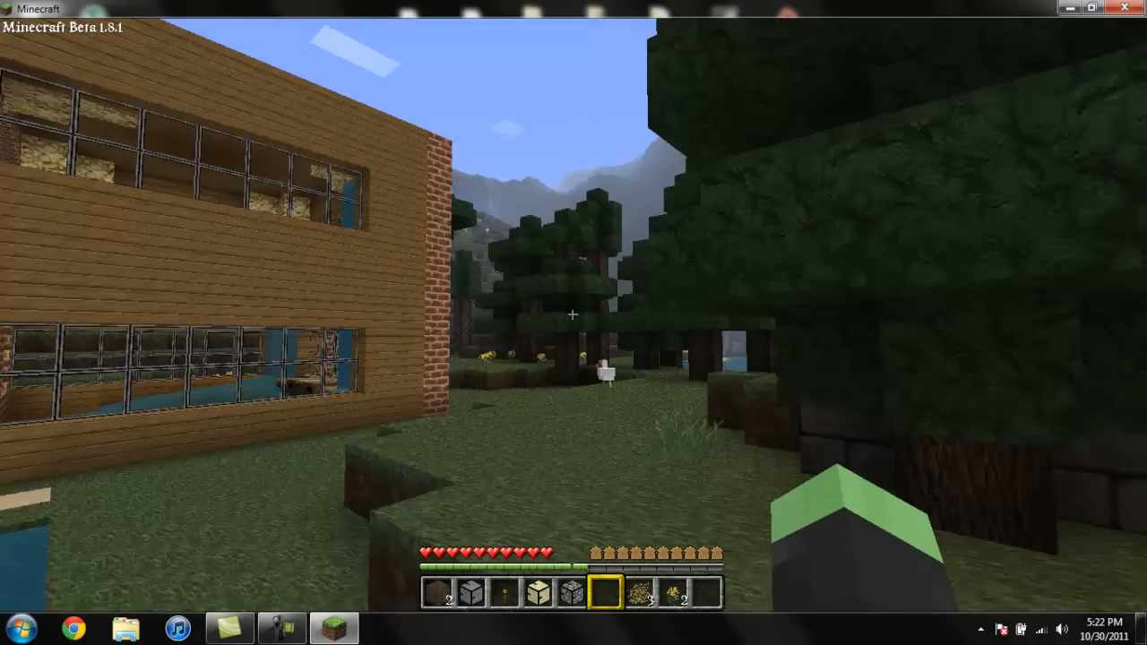
{"action": "mouse_move", "coordinate": [574, 314]}
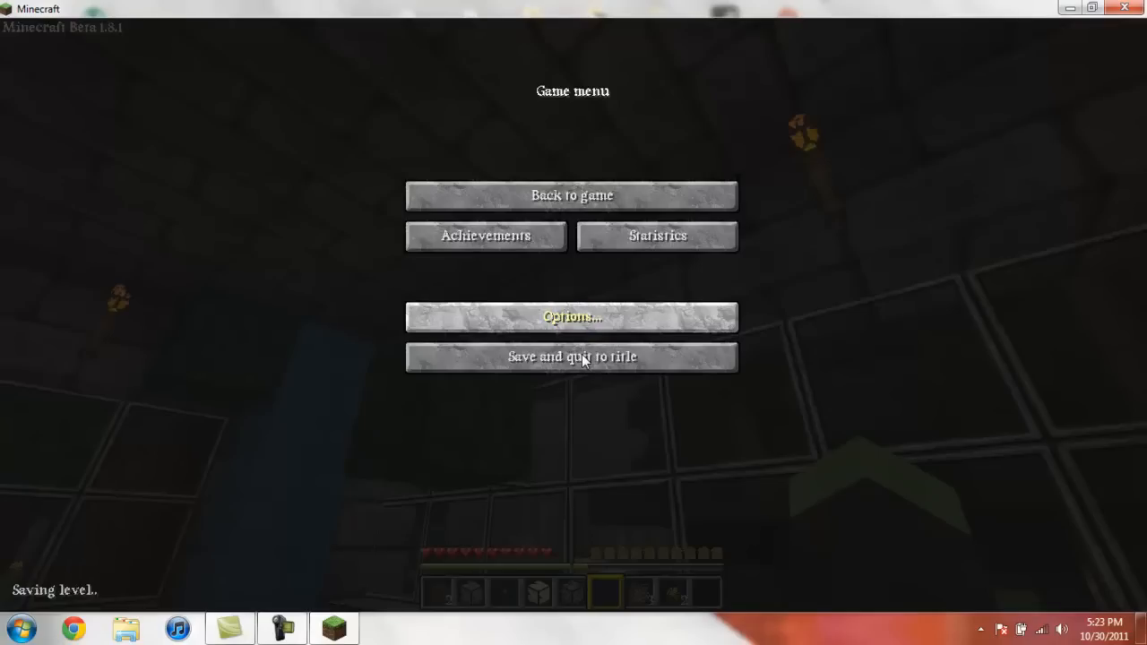
{"action": "left_click", "coordinate": [572, 357]}
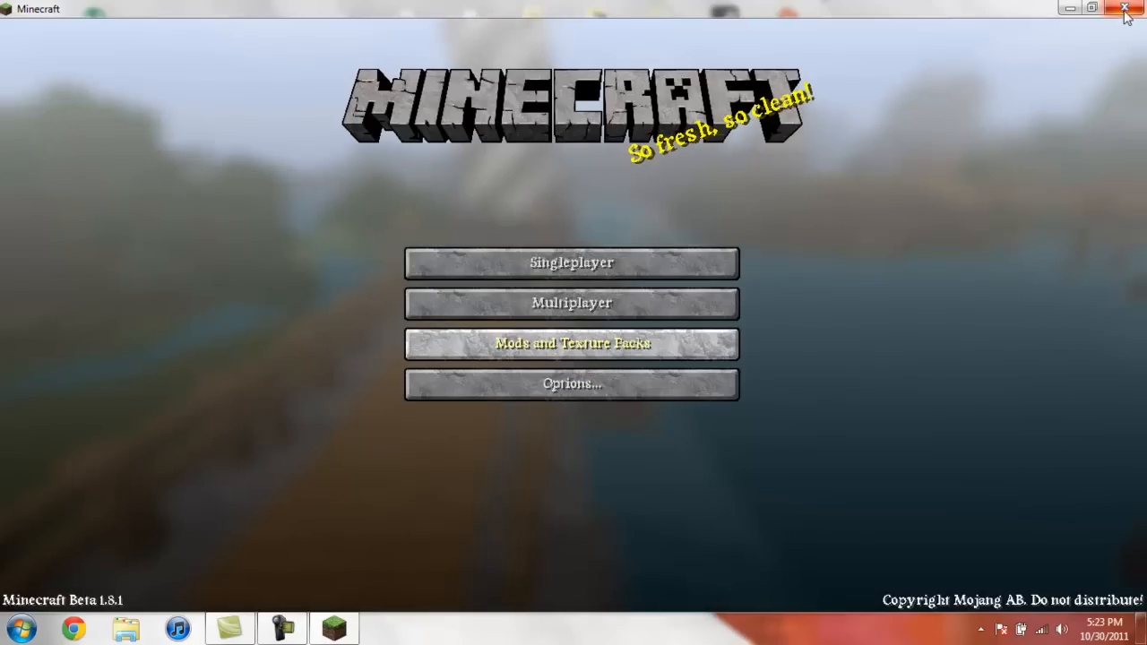
{"action": "left_click", "coordinate": [1126, 7]}
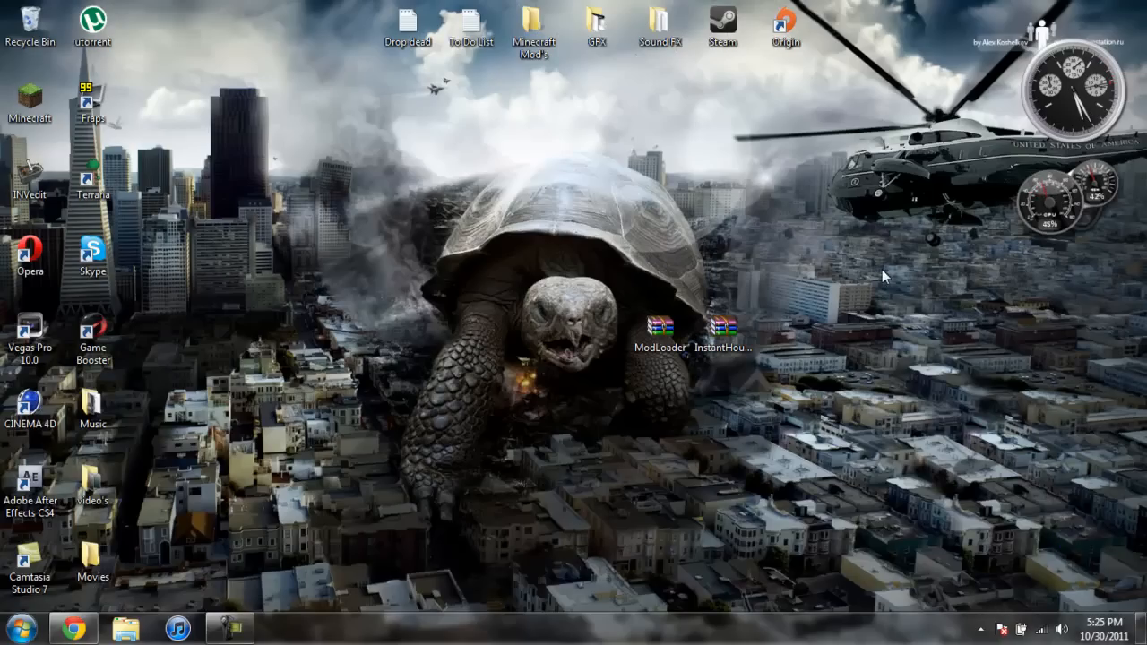
{"action": "left_click", "coordinate": [659, 326]}
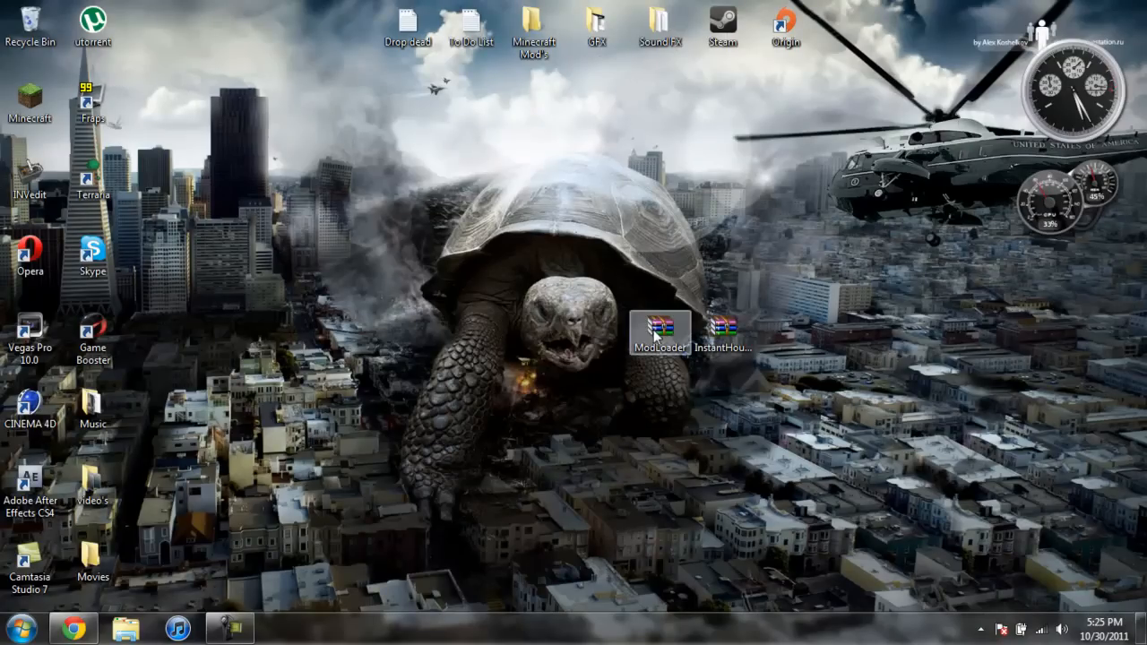
{"action": "left_click", "coordinate": [725, 330]}
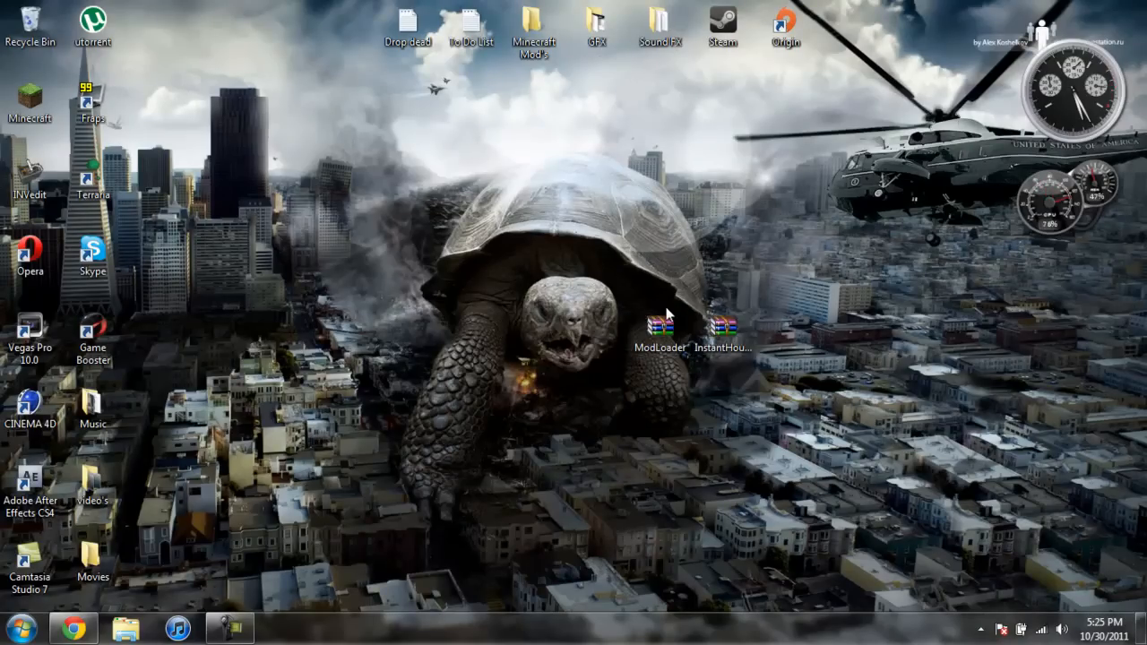
{"action": "mouse_move", "coordinate": [649, 301]}
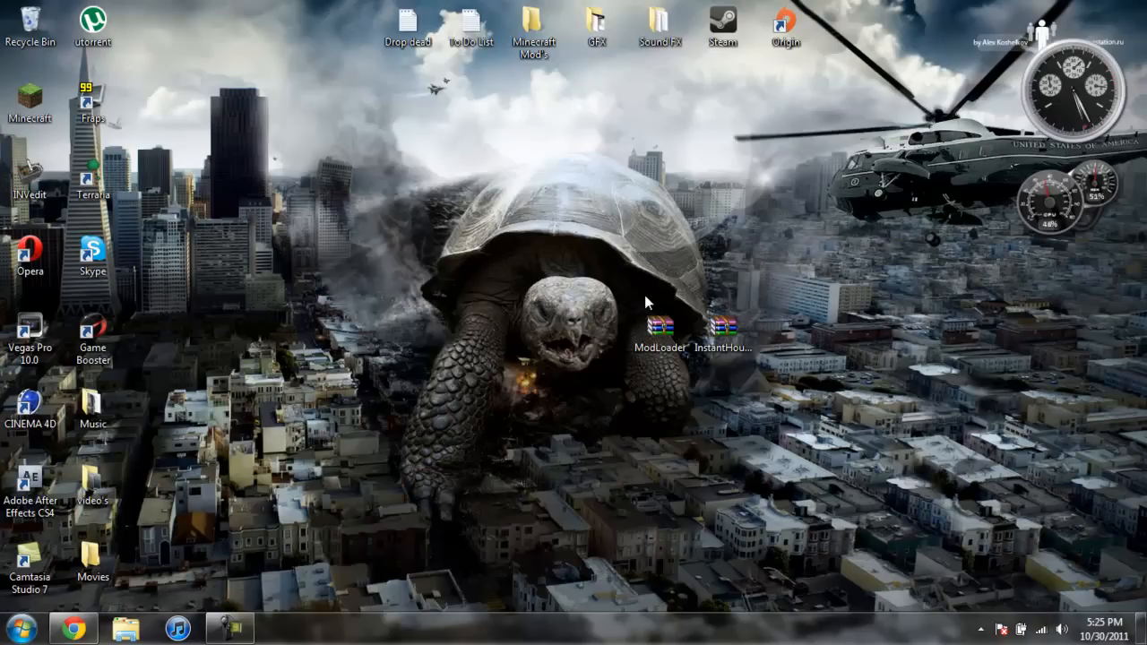
{"action": "mouse_move", "coordinate": [606, 287]}
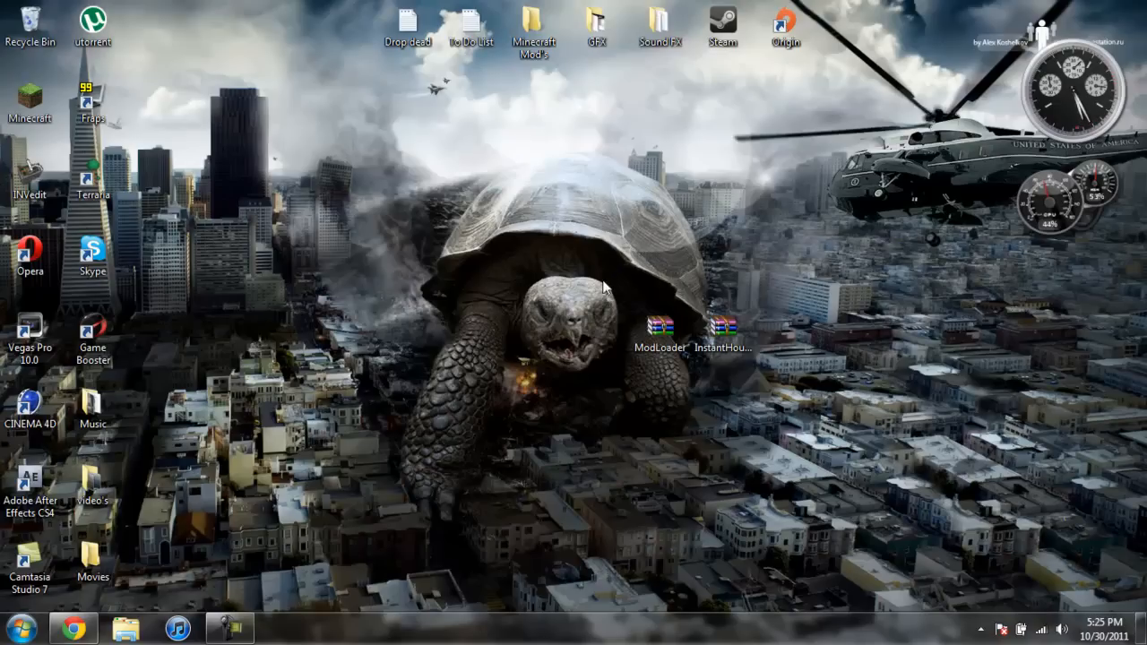
{"action": "mouse_move", "coordinate": [643, 315]}
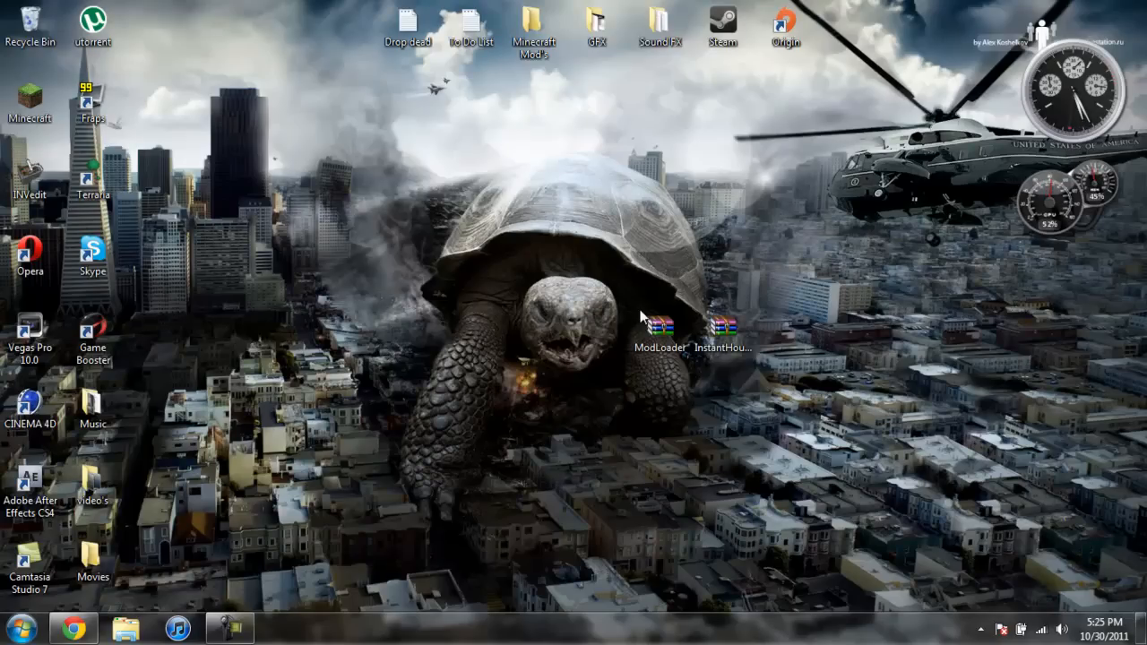
{"action": "mouse_move", "coordinate": [187, 527]}
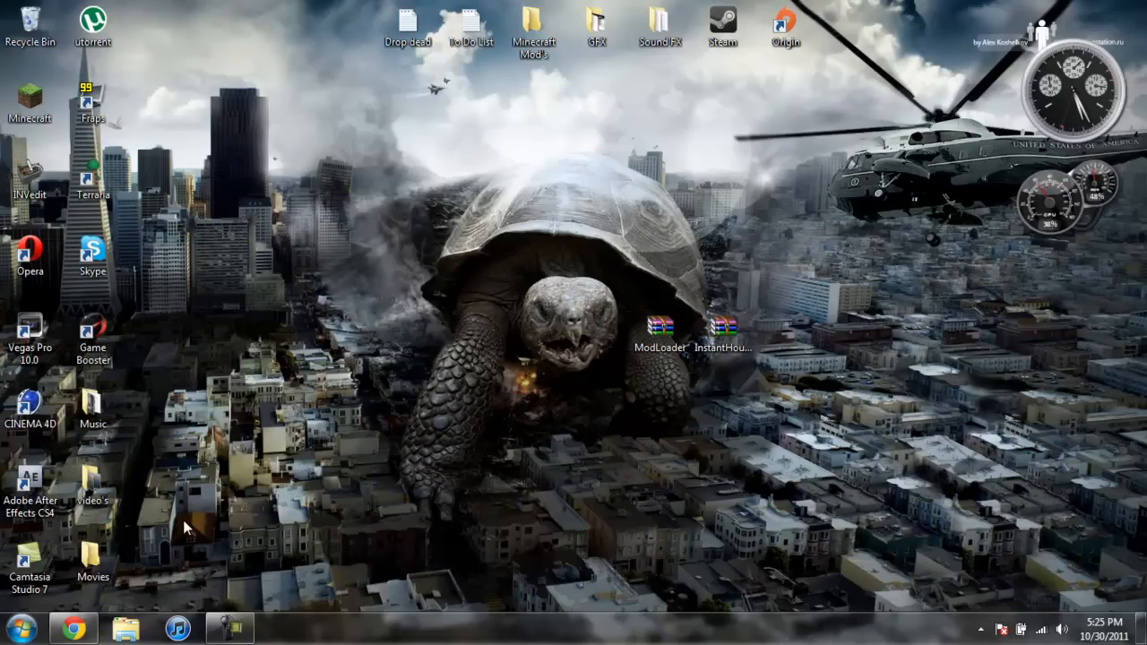
{"action": "left_click", "coordinate": [71, 628]}
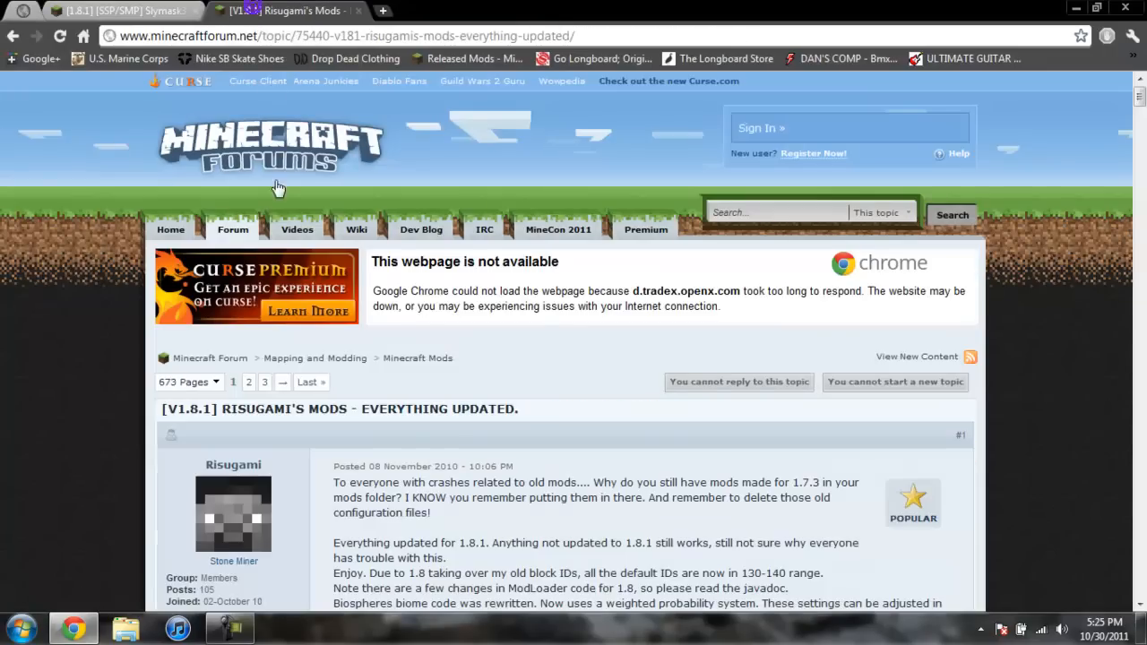
- Jump to the InstantHouse section of Slymask3's mods thread and reveal its recipe pictures
{"action": "left_click", "coordinate": [116, 11]}
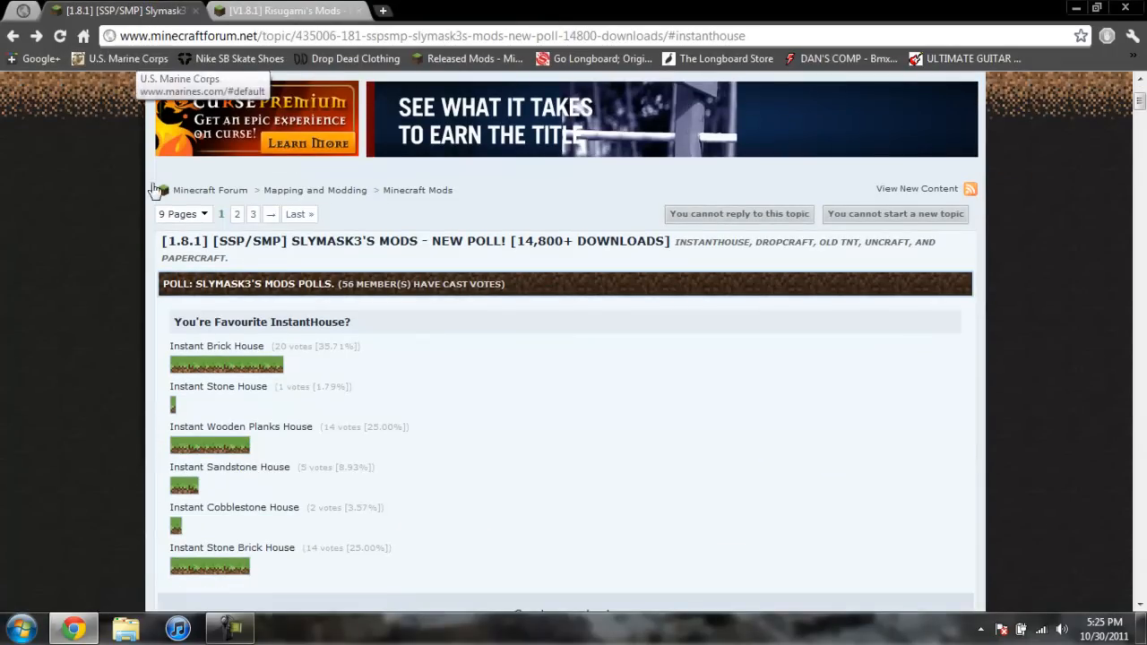
{"action": "scroll", "scroll_direction": "down", "scroll_amount": 3}
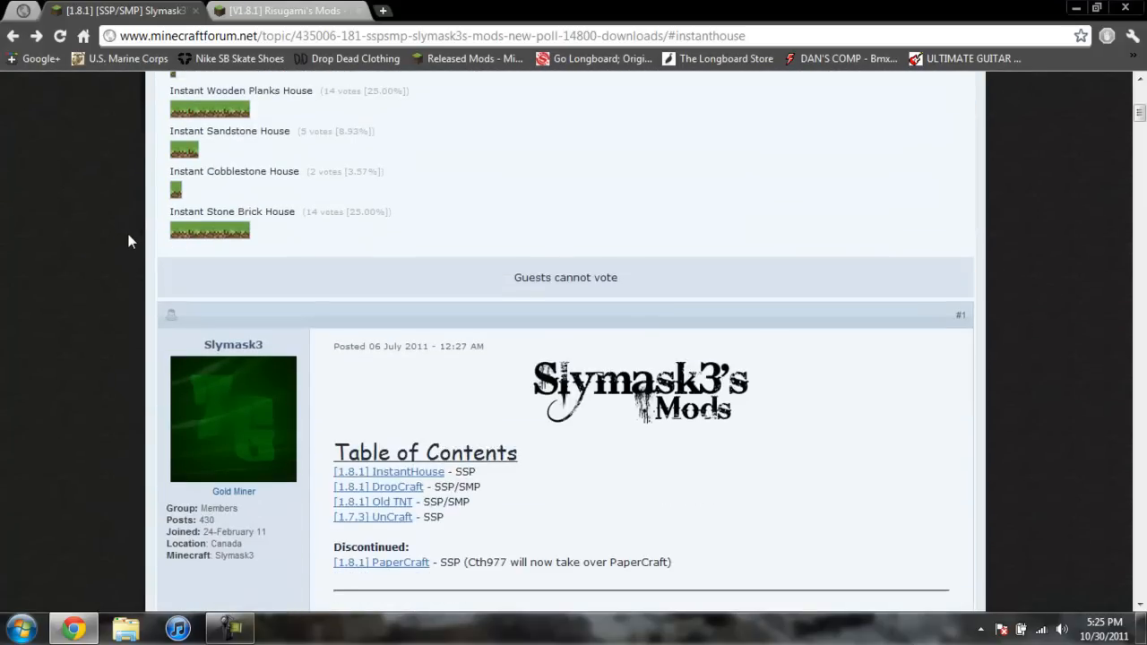
{"action": "scroll", "scroll_direction": "down", "scroll_amount": 3}
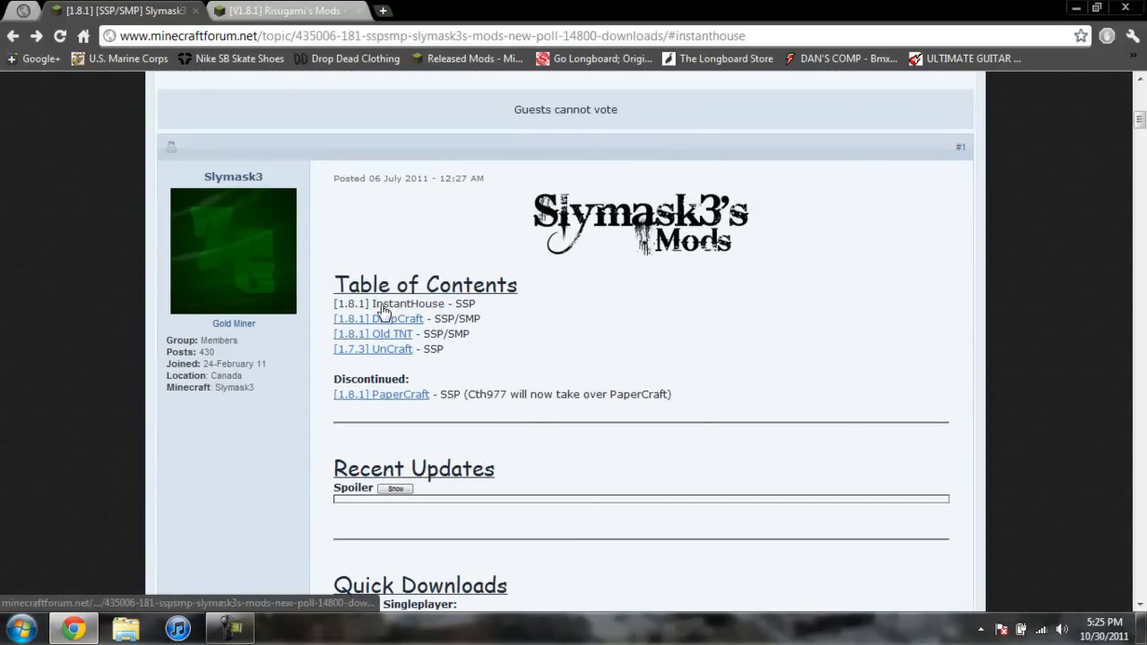
{"action": "left_click", "coordinate": [409, 303]}
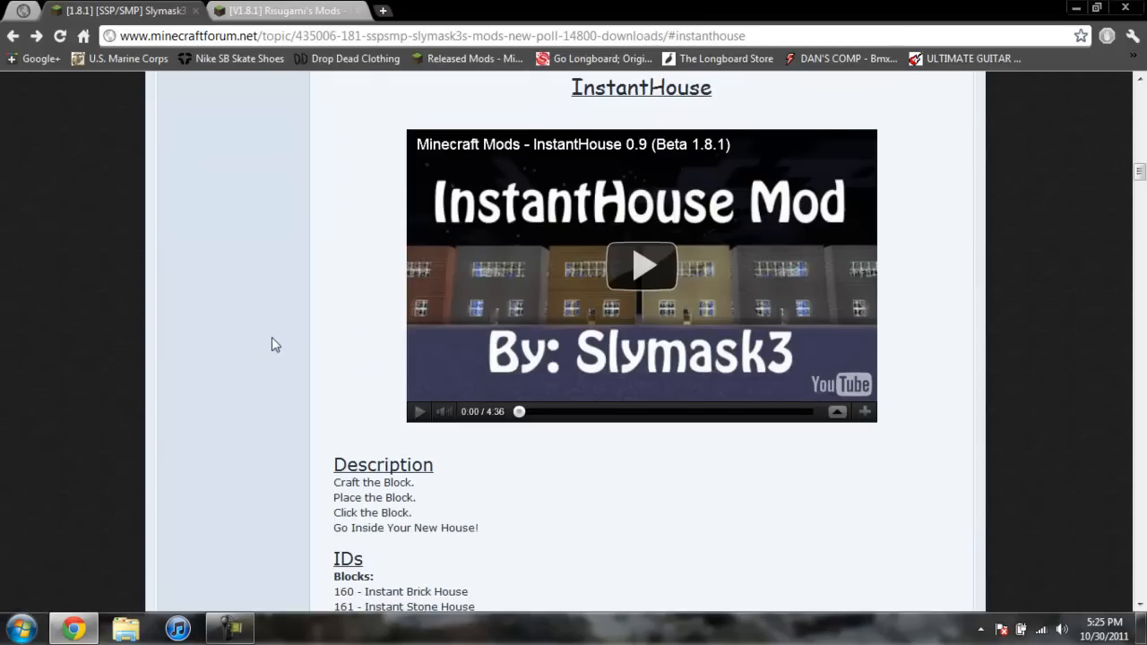
{"action": "scroll", "scroll_direction": "down", "scroll_amount": 3}
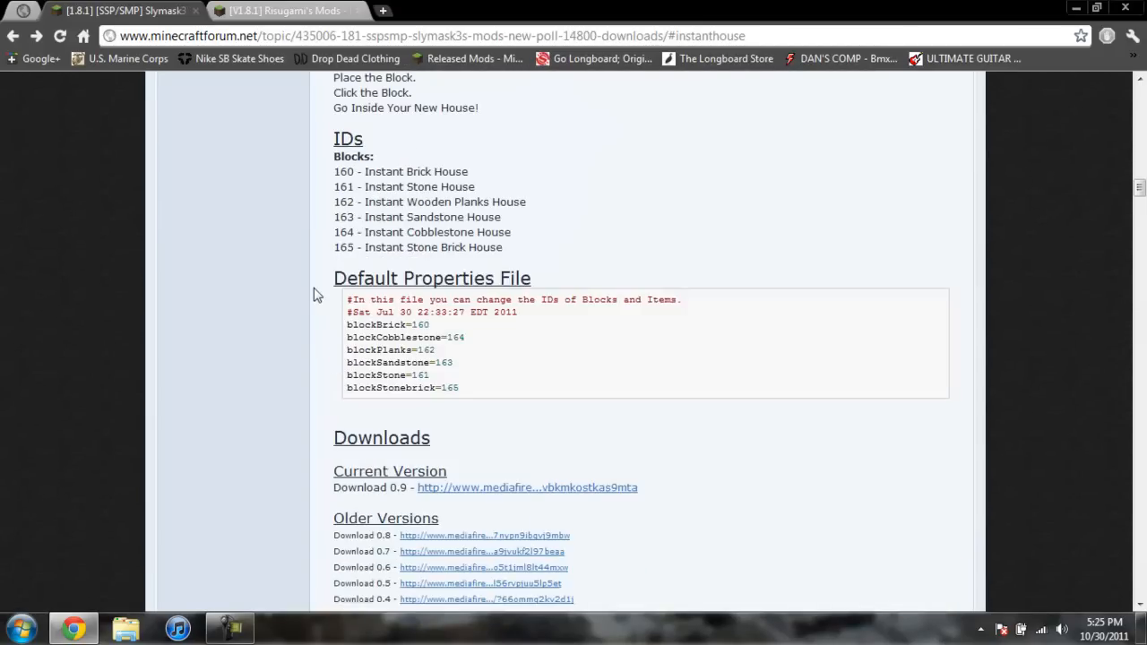
{"action": "scroll", "scroll_direction": "down", "scroll_amount": 3}
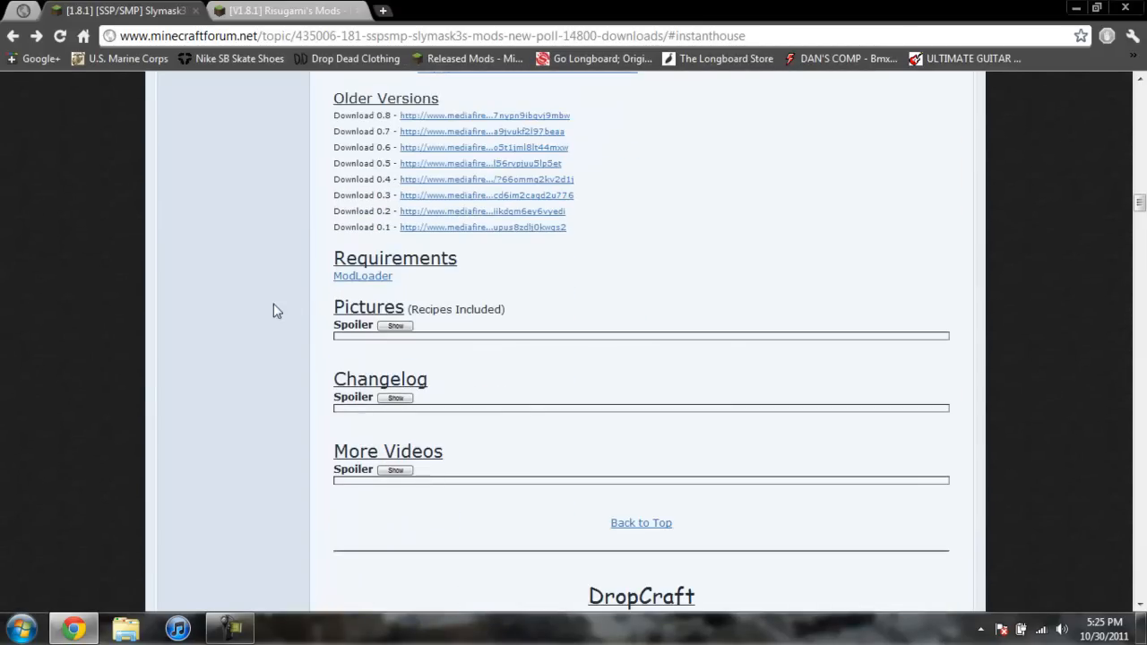
{"action": "left_click", "coordinate": [394, 325]}
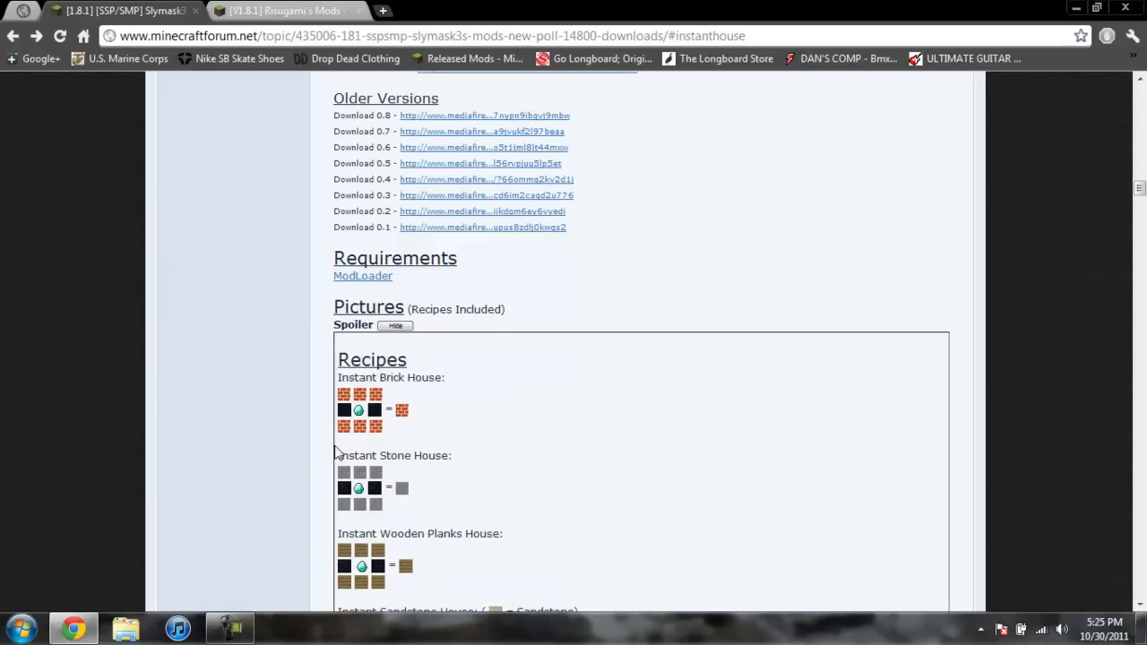
- Scroll down the InstantHouse post to its Downloads links
{"action": "scroll", "scroll_direction": "down", "scroll_amount": 3}
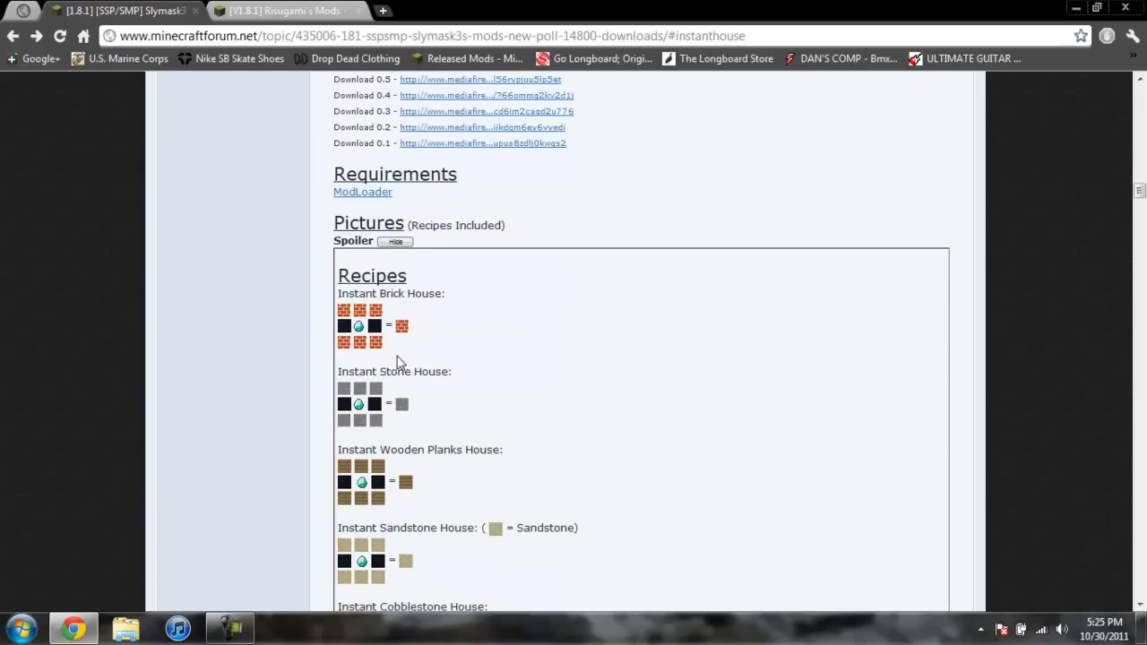
{"action": "scroll", "scroll_direction": "down", "scroll_amount": 3}
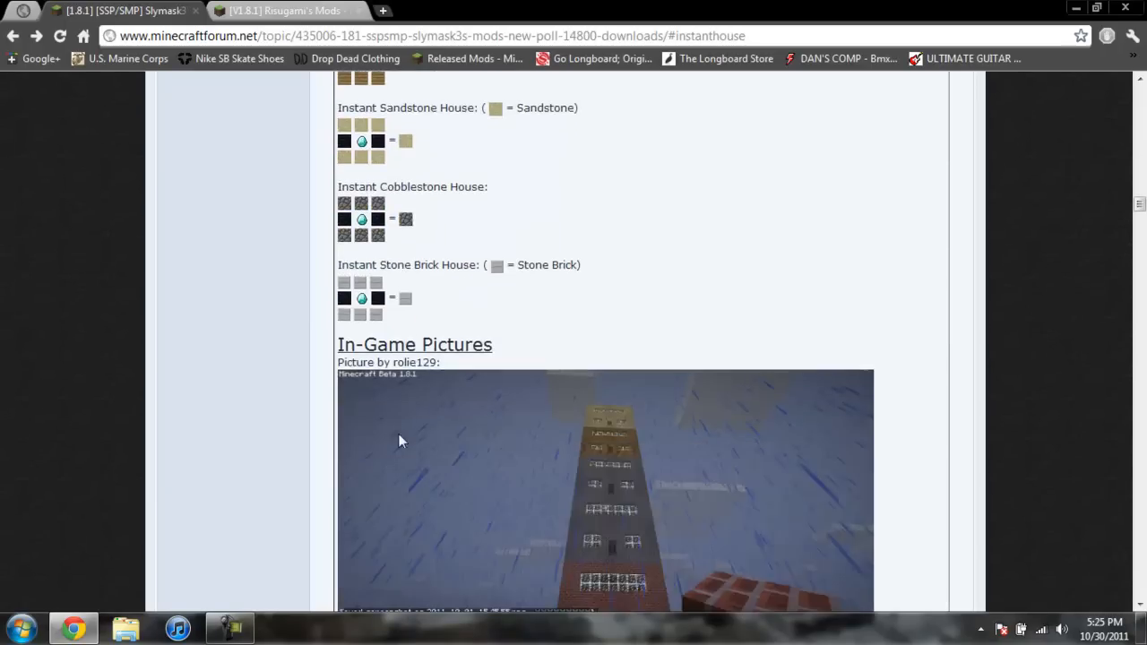
{"action": "scroll", "scroll_direction": "down", "scroll_amount": 3}
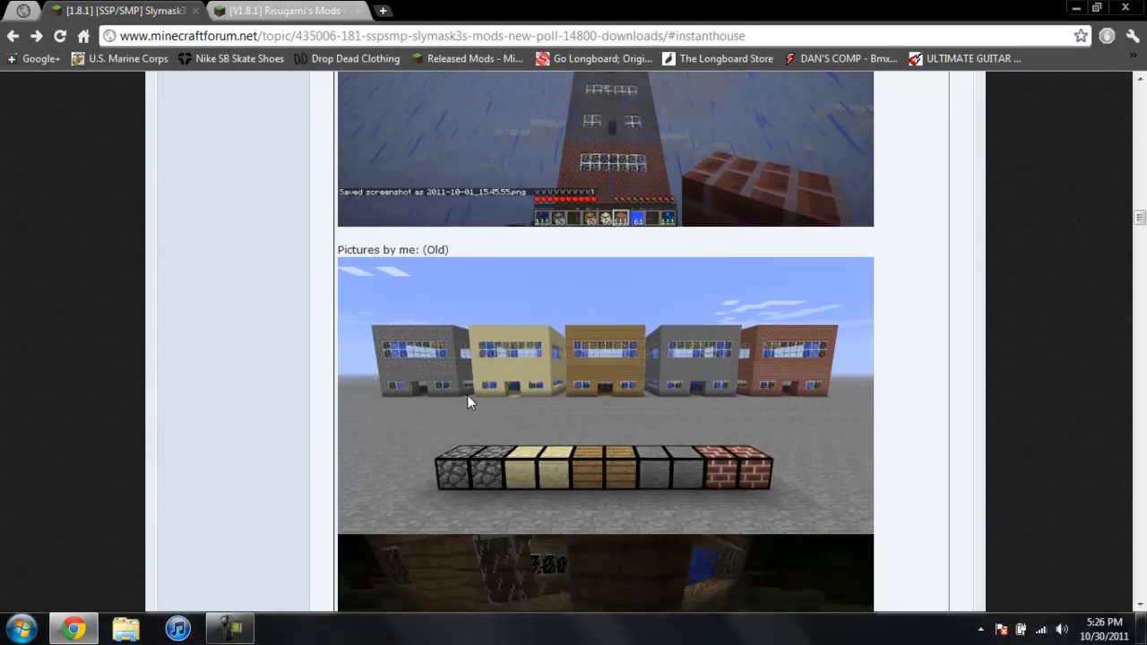
{"action": "scroll", "scroll_direction": "down", "scroll_amount": 3}
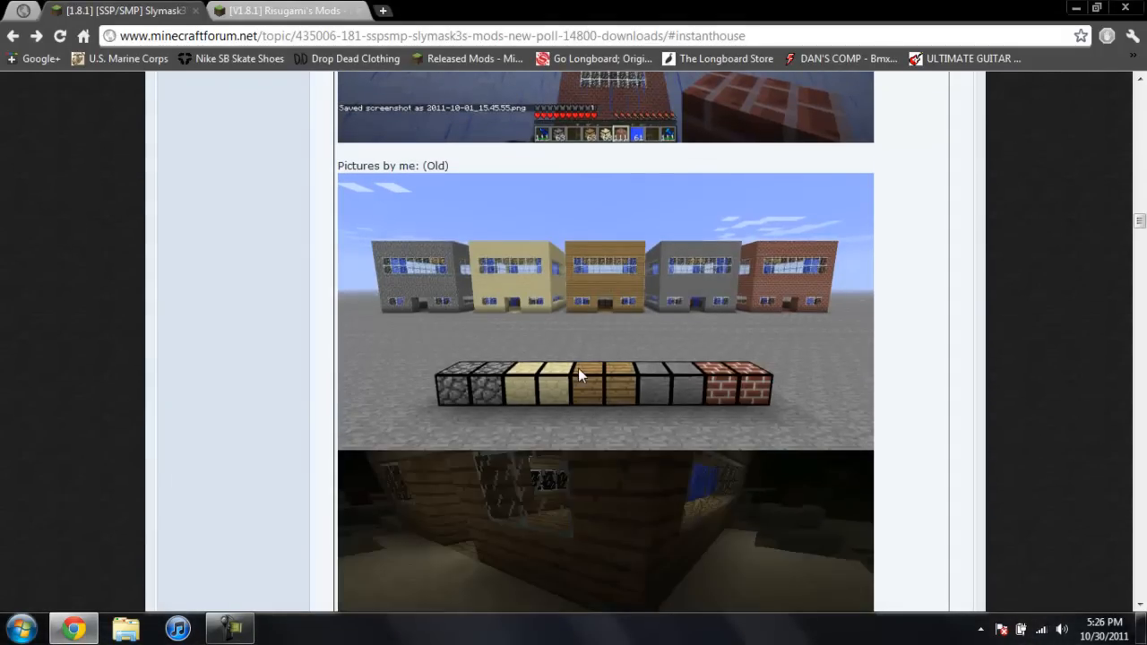
{"action": "mouse_move", "coordinate": [549, 305]}
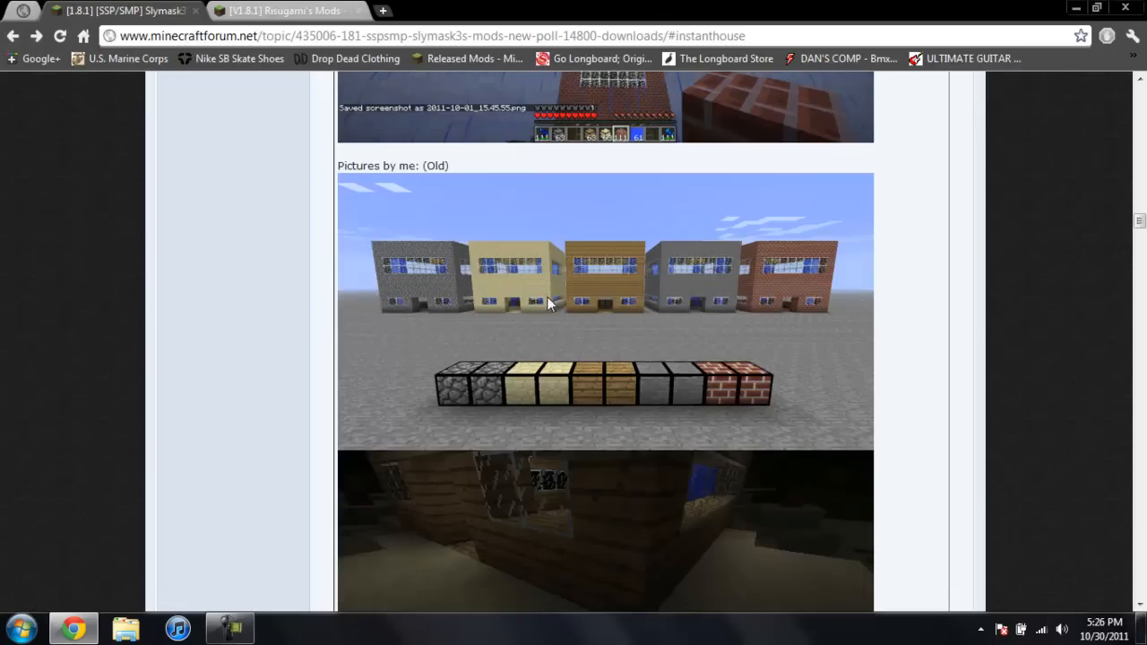
{"action": "scroll", "scroll_direction": "down", "scroll_amount": 3}
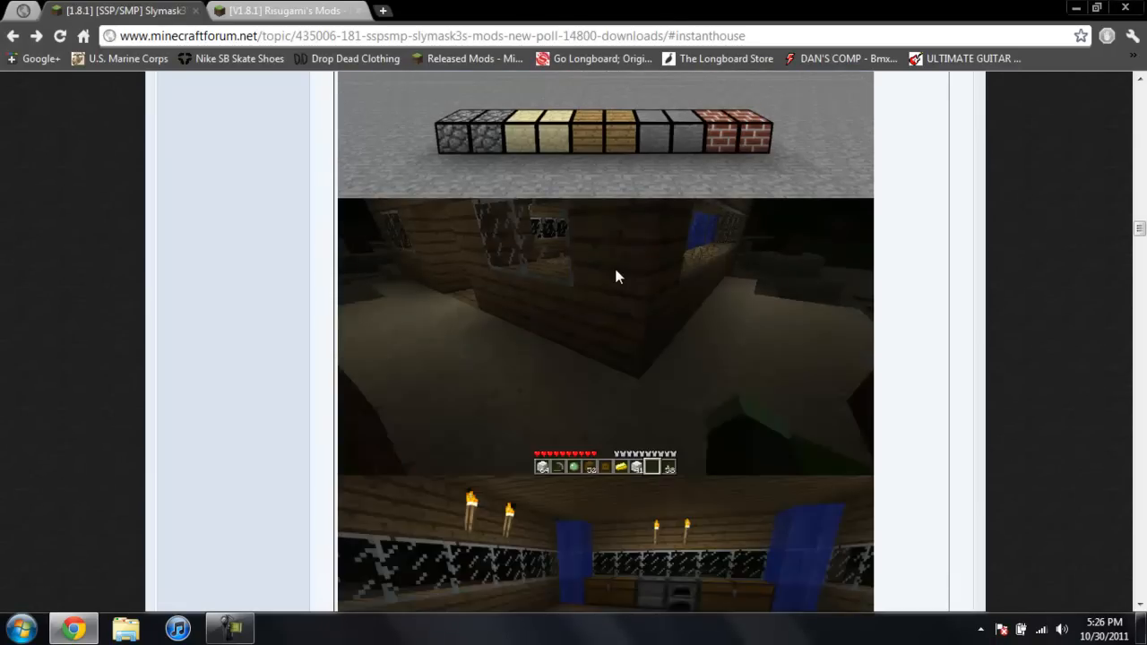
{"action": "scroll", "scroll_direction": "down", "scroll_amount": 3}
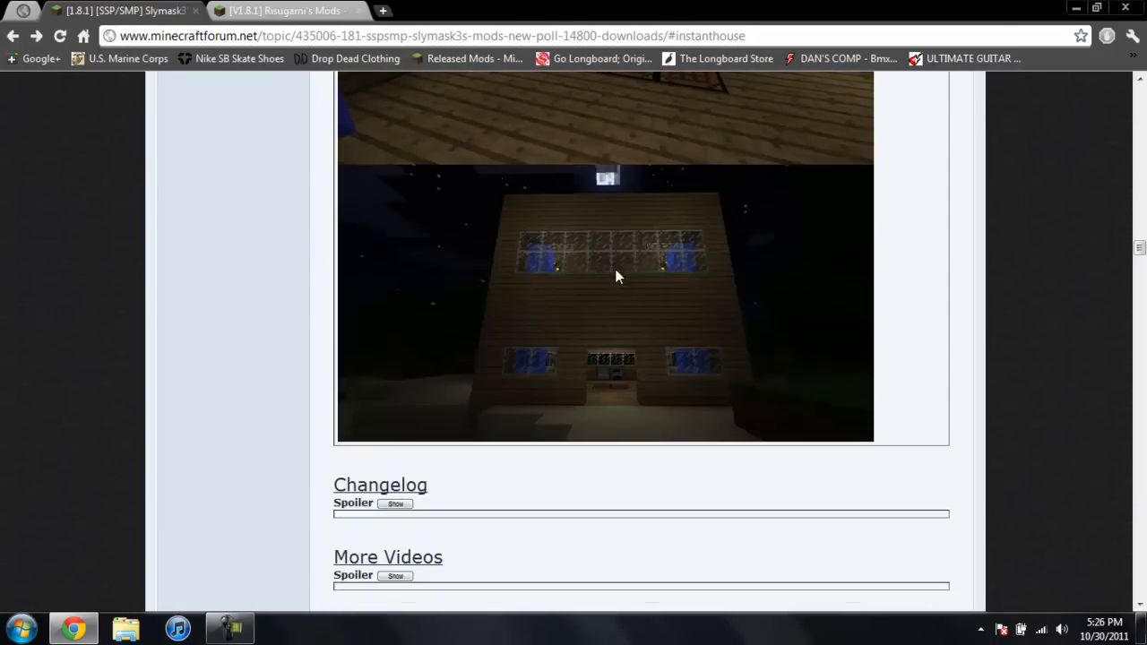
{"action": "scroll", "scroll_direction": "down", "scroll_amount": 3}
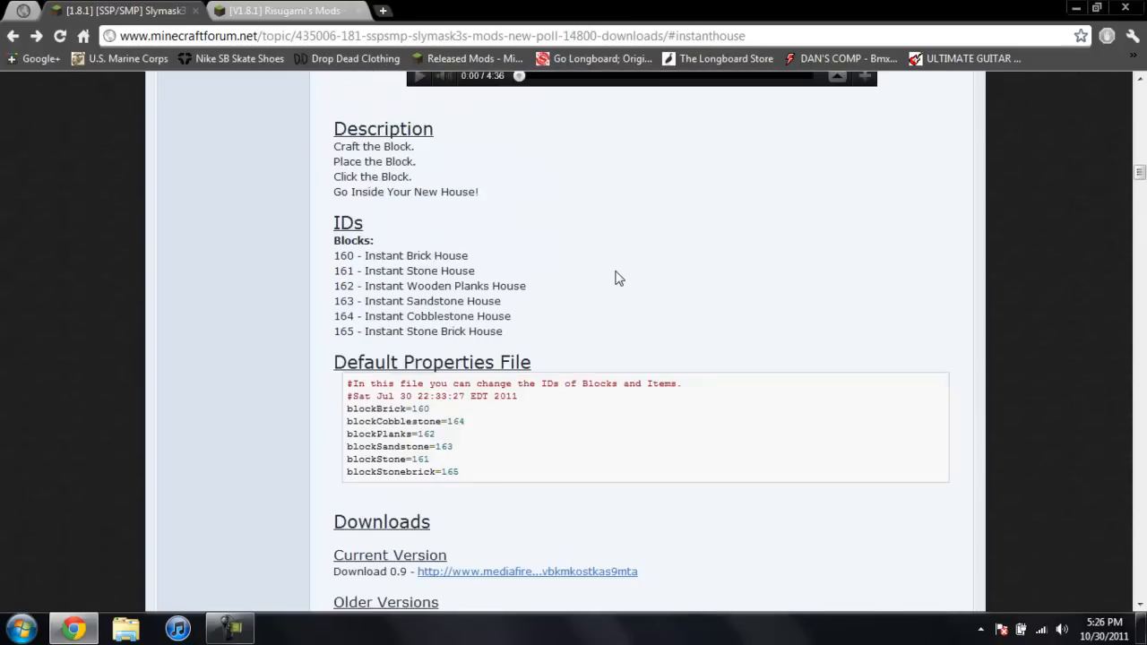
{"action": "scroll", "scroll_direction": "down", "scroll_amount": 3}
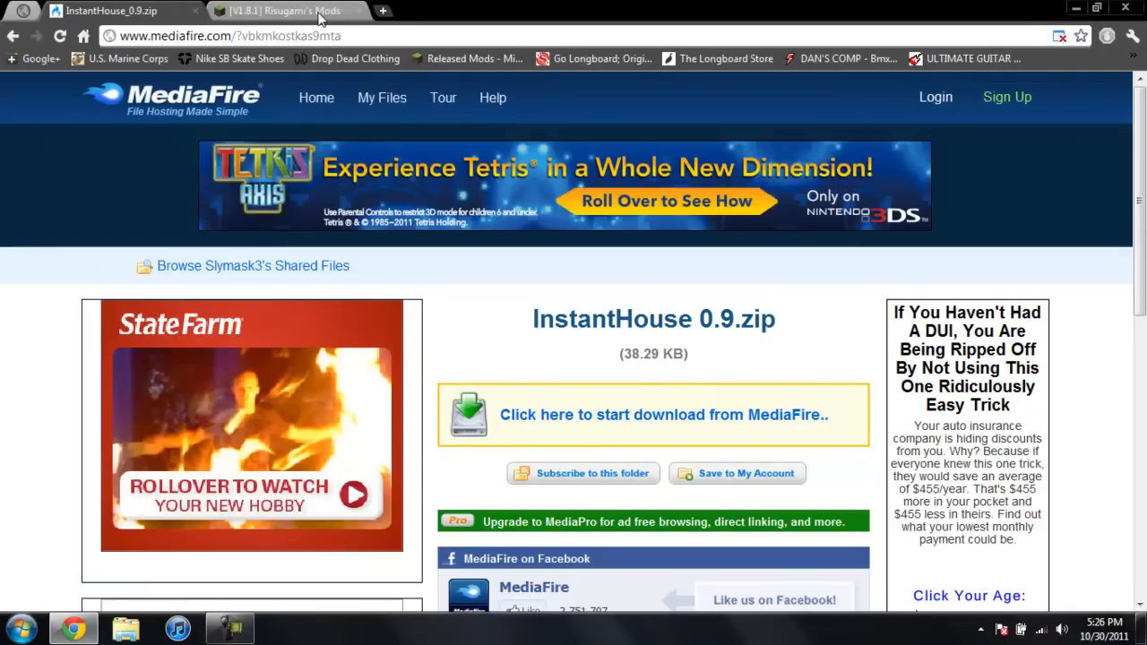
- Return to Risugami's mods thread on the Minecraft Forum
{"action": "left_click", "coordinate": [278, 11]}
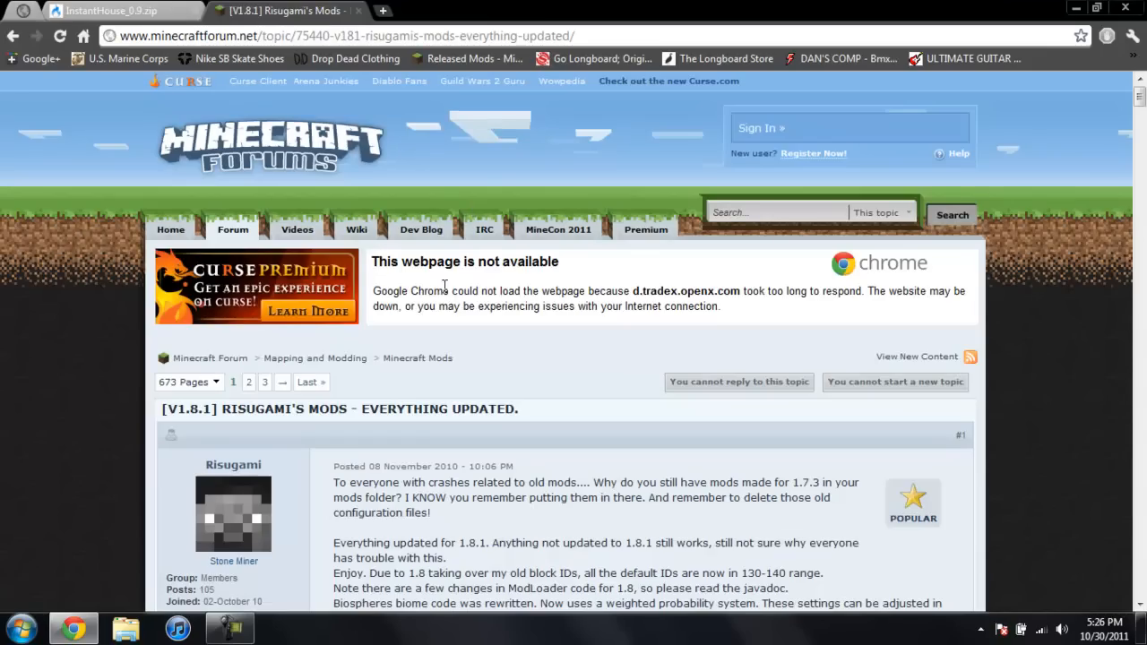
- Download ModLoader Beta 1.8.1 via the direct link in Risugami's thread
{"action": "scroll", "scroll_direction": "down", "scroll_amount": 3}
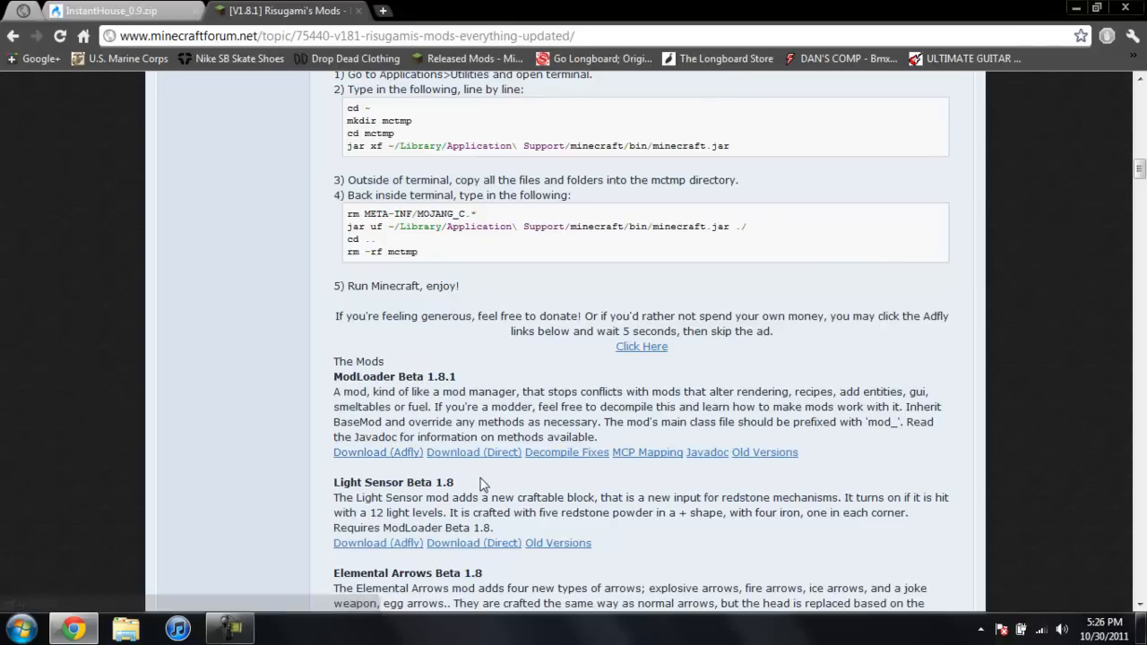
{"action": "mouse_move", "coordinate": [445, 457]}
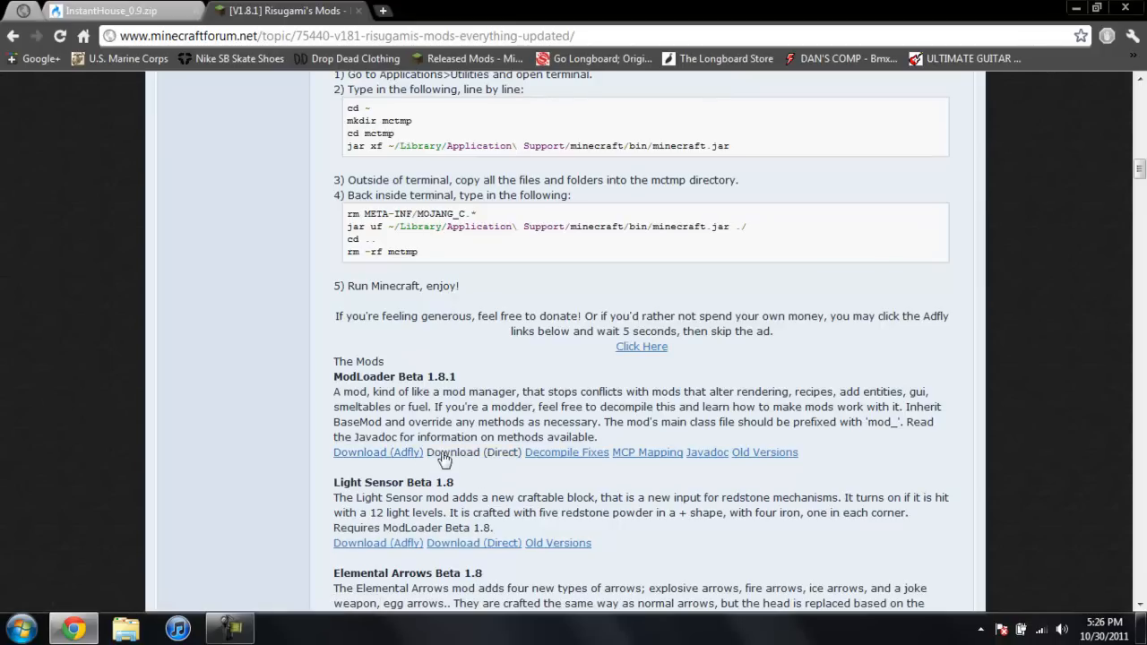
{"action": "left_click", "coordinate": [473, 452]}
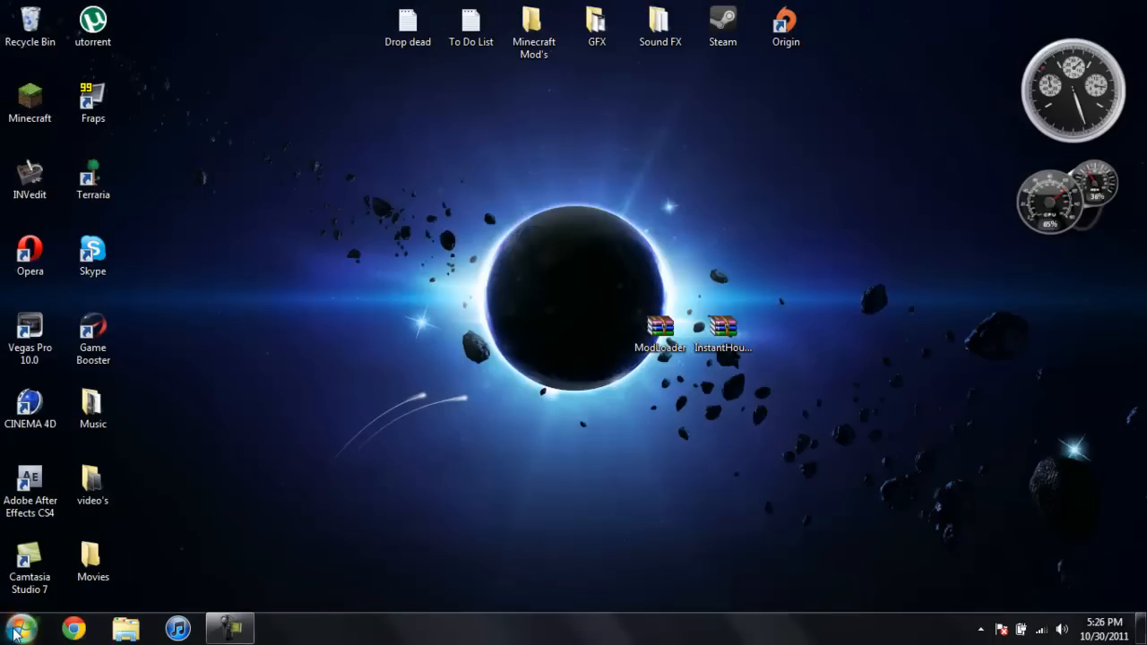
- Search %appdata, reach the .minecraft bin folder in Roaming, and bring up actions for minecraft.jar
{"action": "left_click", "coordinate": [14, 628]}
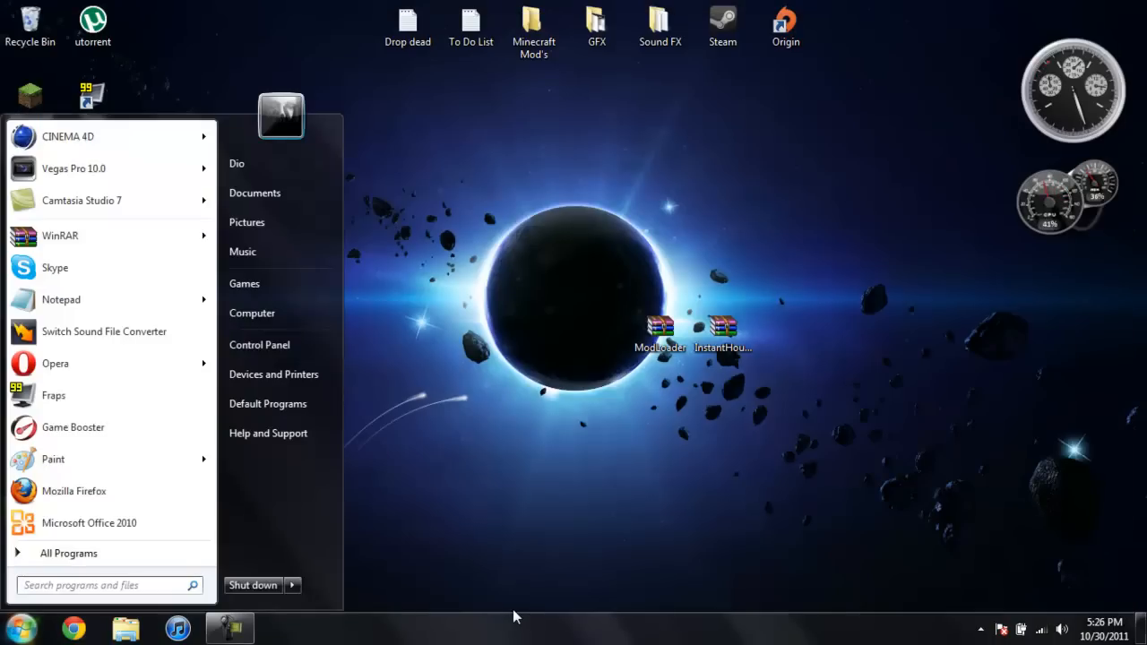
{"action": "type", "text": "%appdata%"}
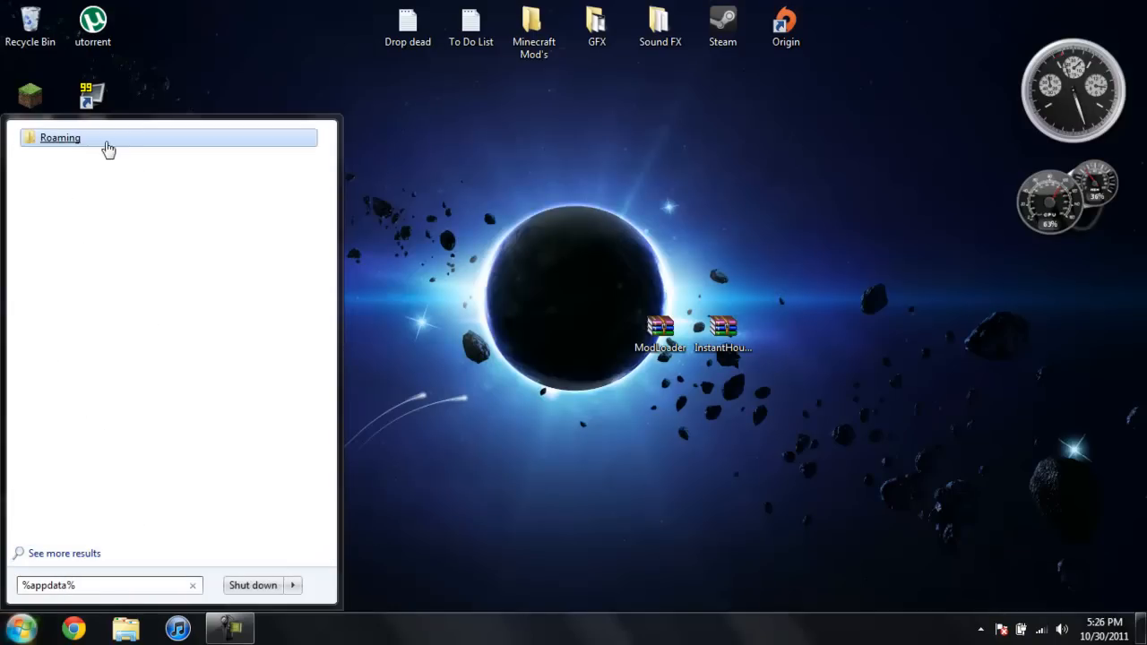
{"action": "left_click", "coordinate": [61, 136]}
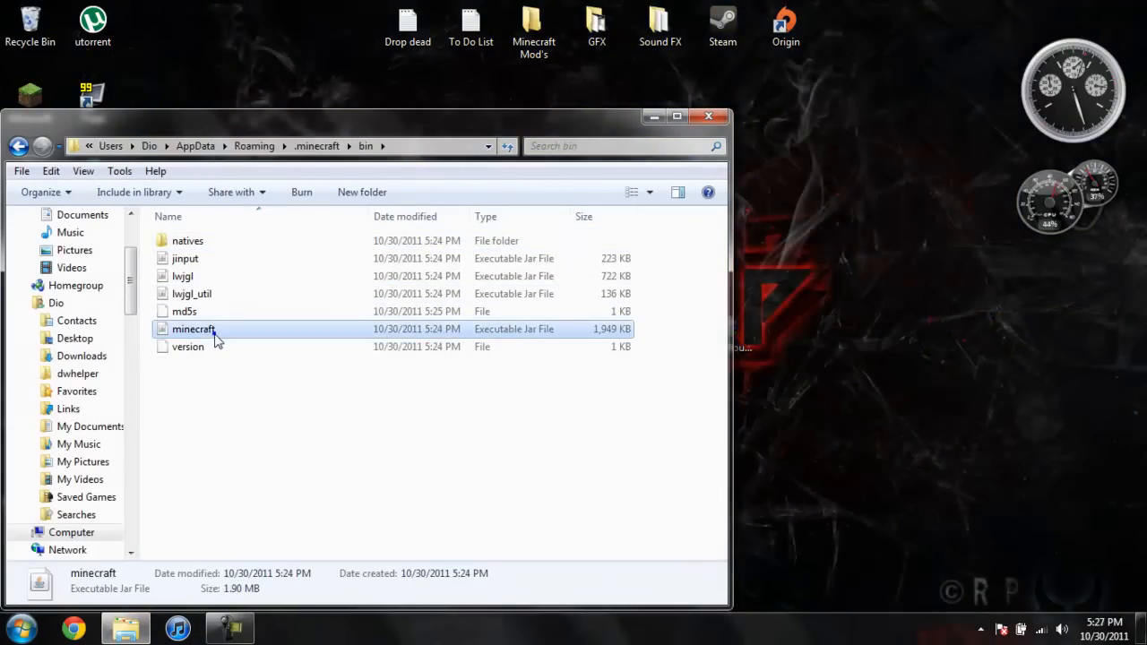
{"action": "right_click", "coordinate": [193, 329]}
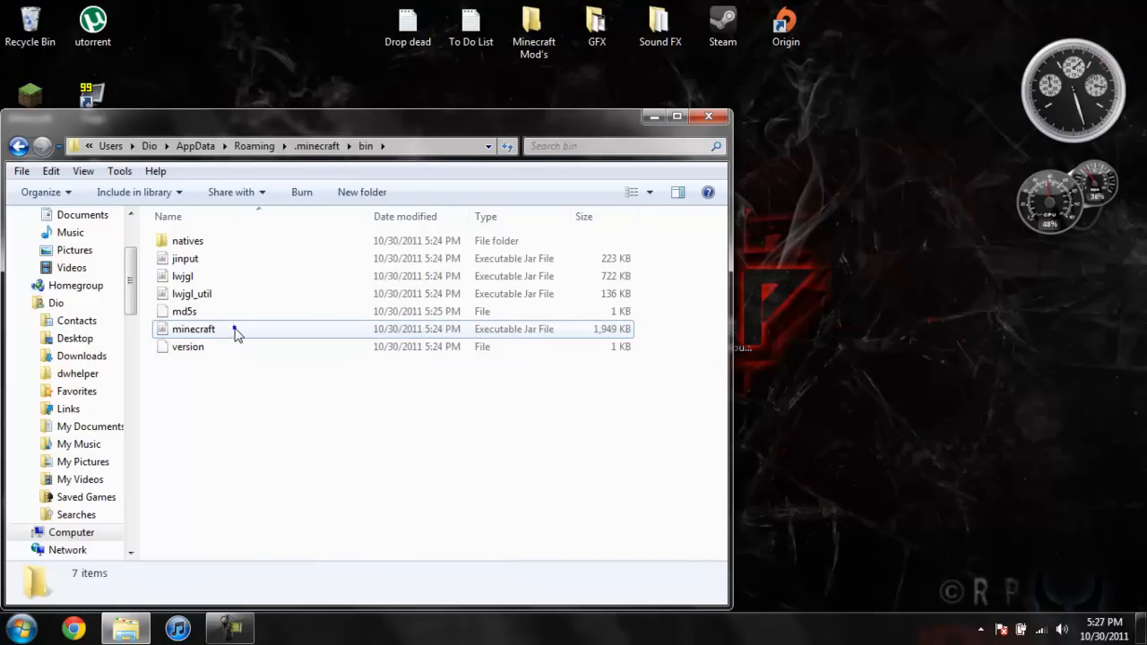
{"action": "right_click", "coordinate": [193, 330]}
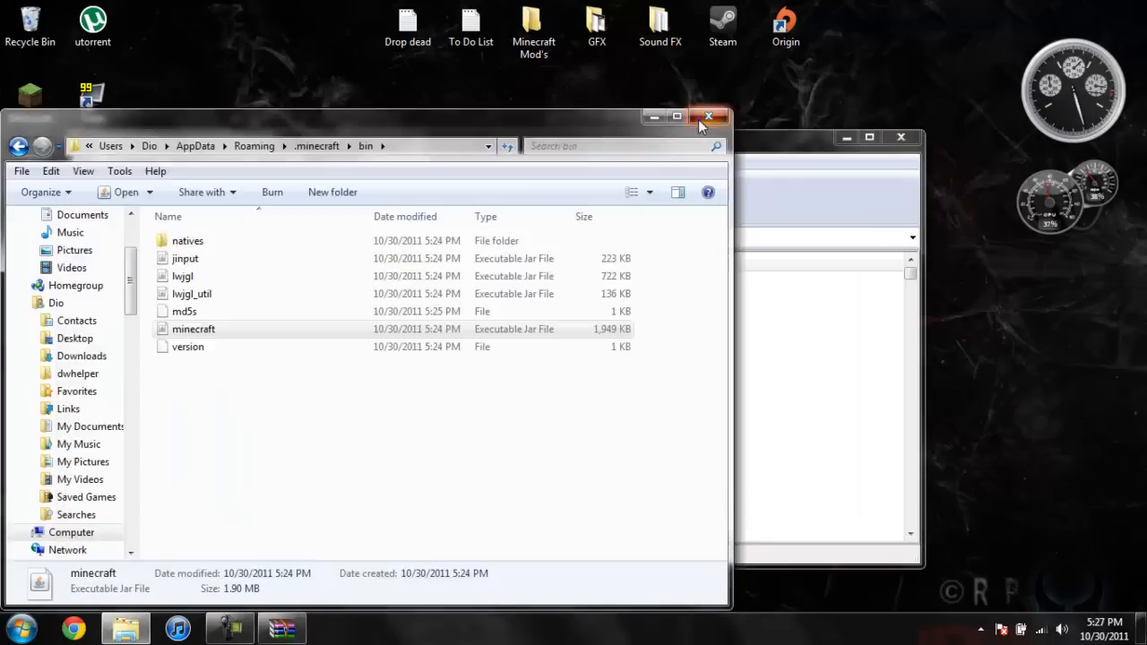
- Add ModLoader's and InstantHouse 0.9's files into the minecraft.jar archive
{"action": "left_click", "coordinate": [708, 118]}
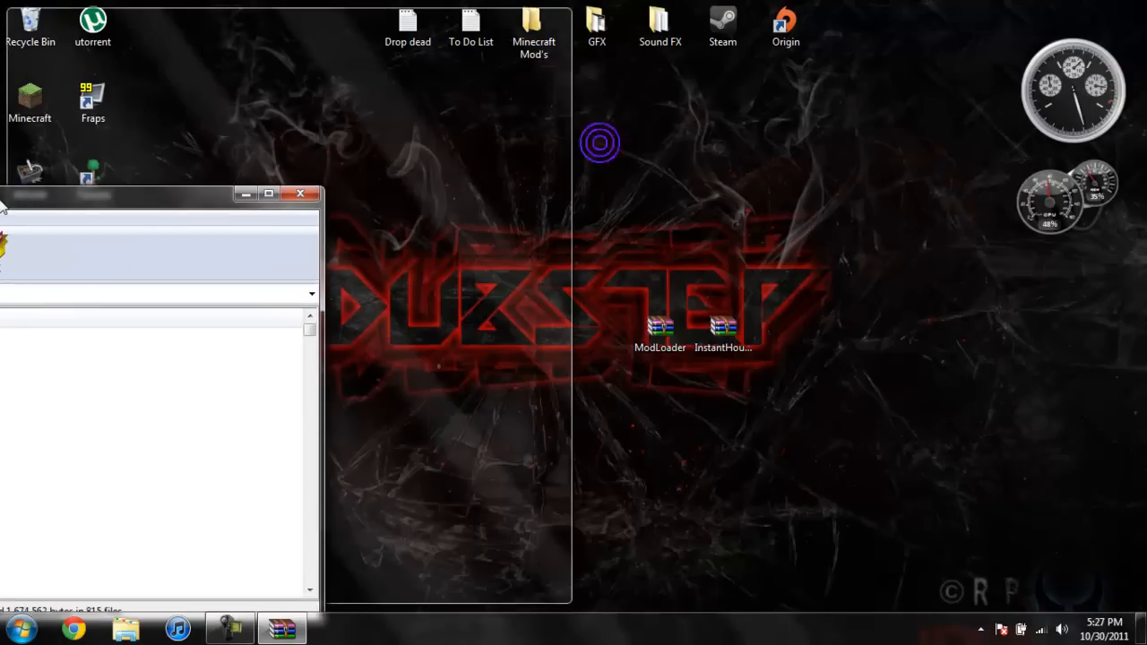
{"action": "left_click", "coordinate": [268, 194]}
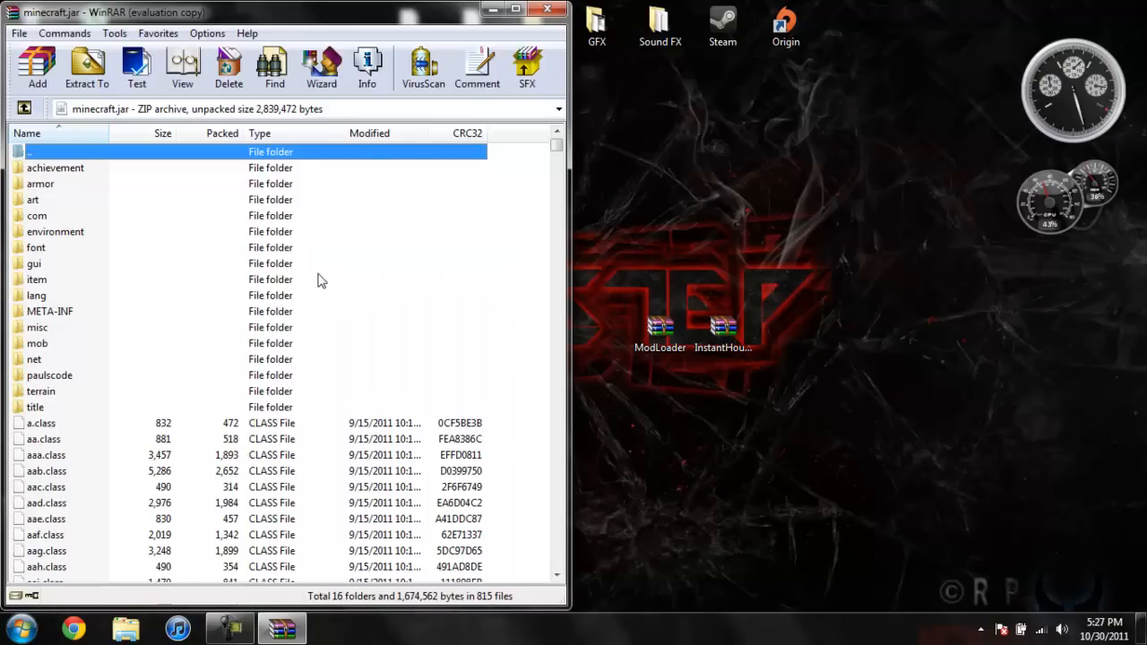
{"action": "mouse_move", "coordinate": [215, 152]}
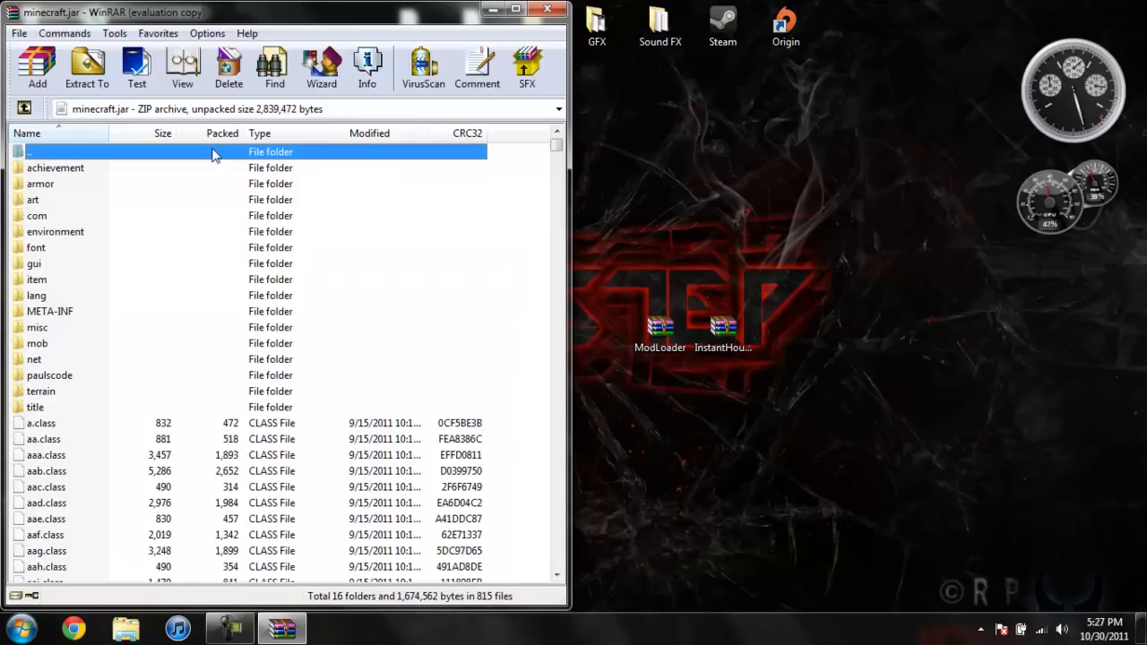
{"action": "mouse_move", "coordinate": [188, 329]}
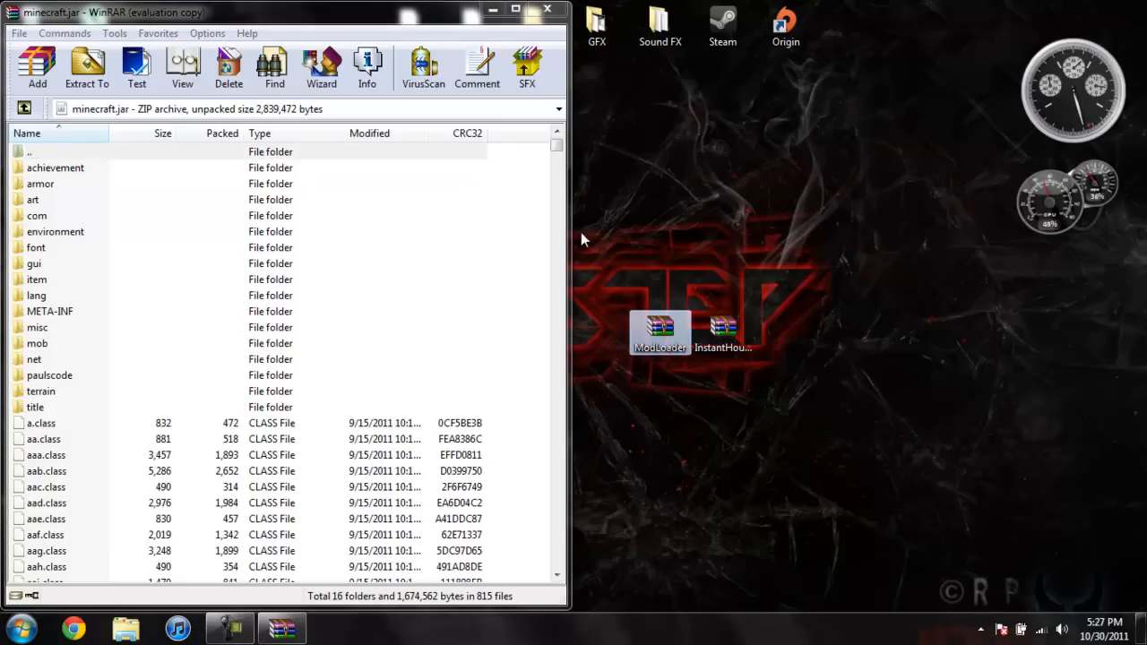
{"action": "double_click", "coordinate": [660, 326]}
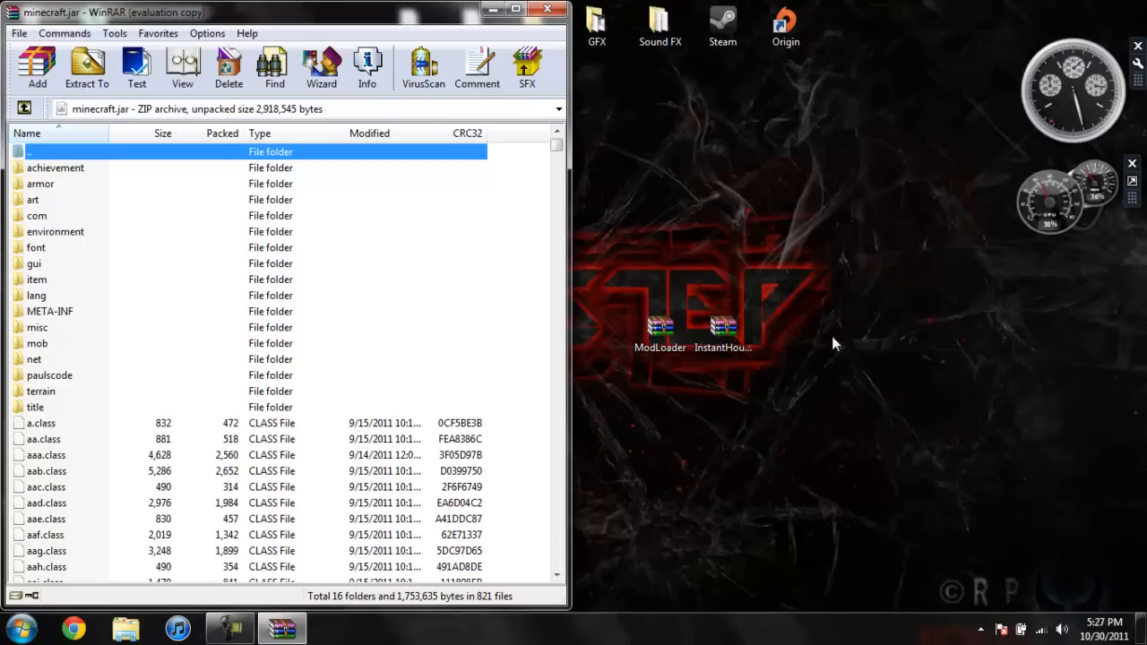
{"action": "double_click", "coordinate": [723, 326]}
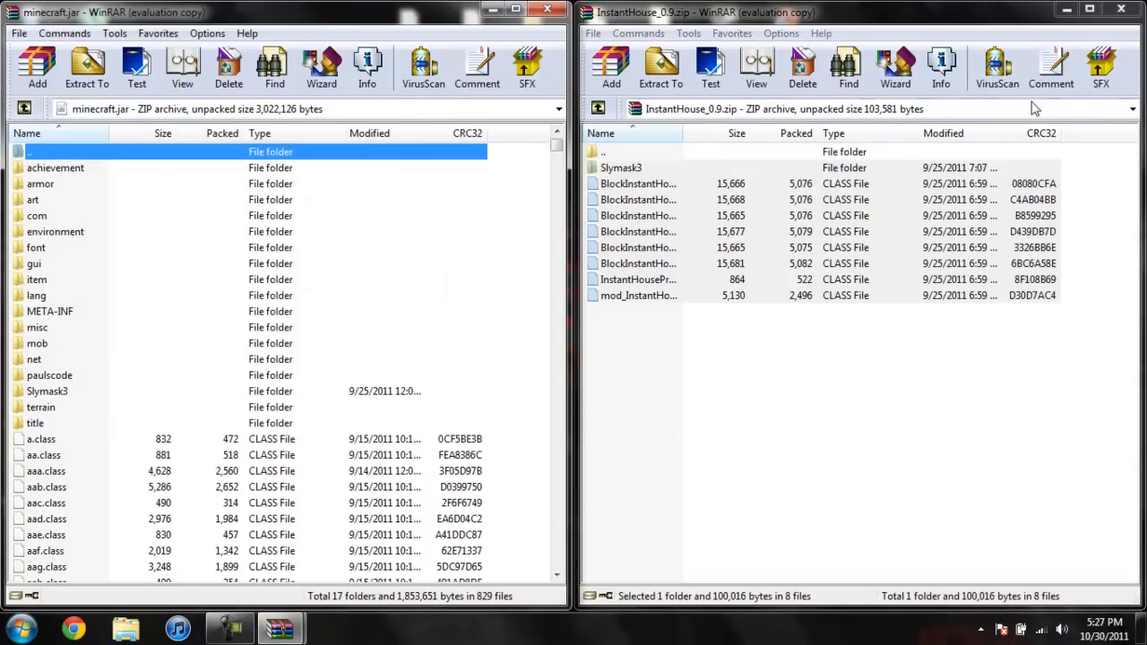
{"action": "left_click", "coordinate": [1120, 9]}
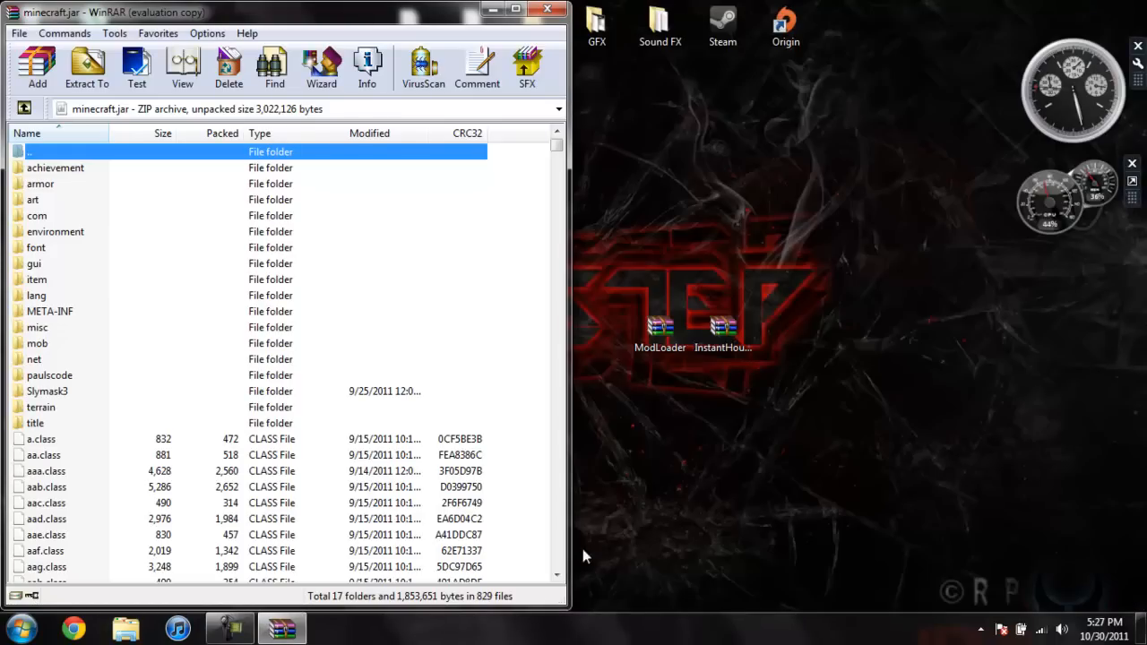
- Delete the META-INF folder from minecraft.jar
{"action": "left_click", "coordinate": [50, 312]}
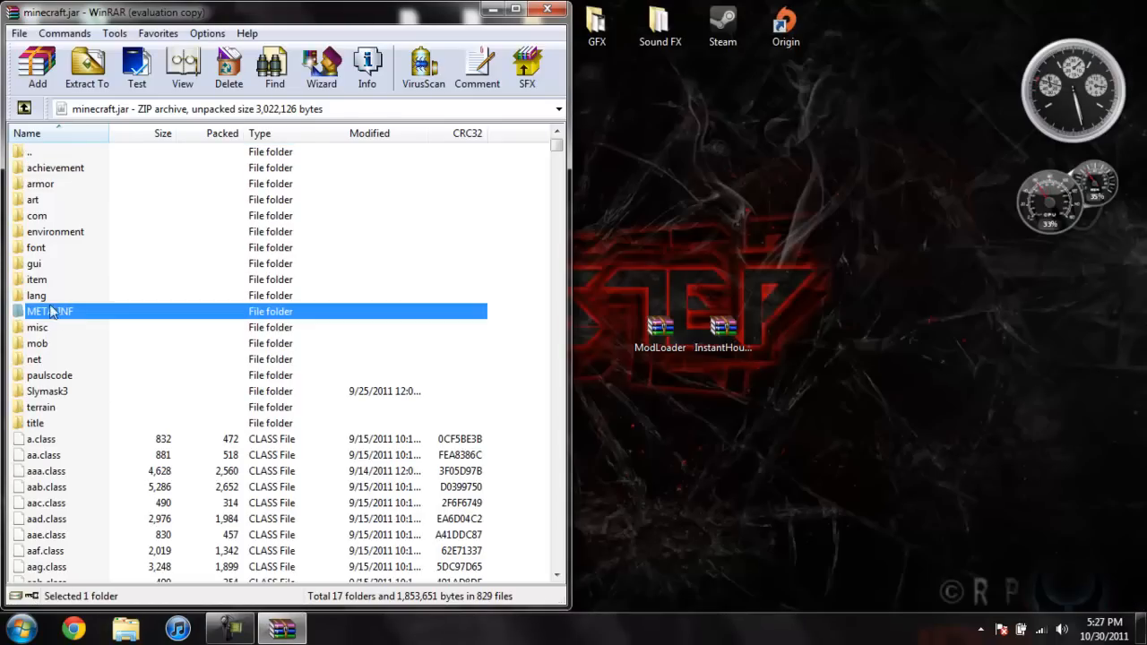
{"action": "right_click", "coordinate": [50, 312]}
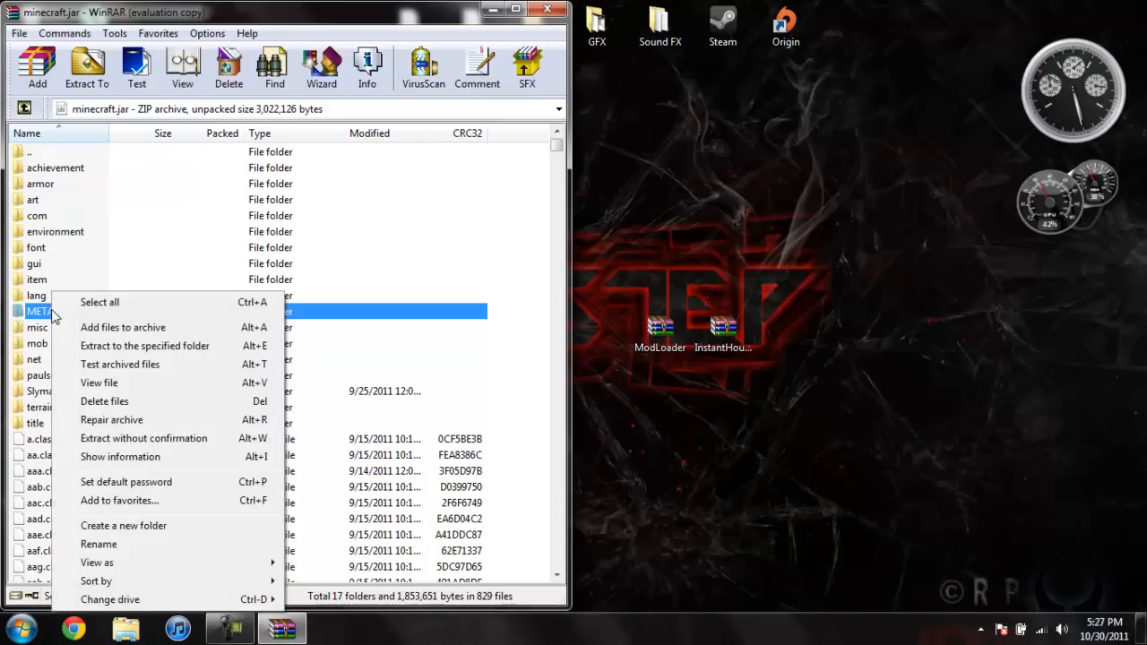
{"action": "mouse_move", "coordinate": [104, 402]}
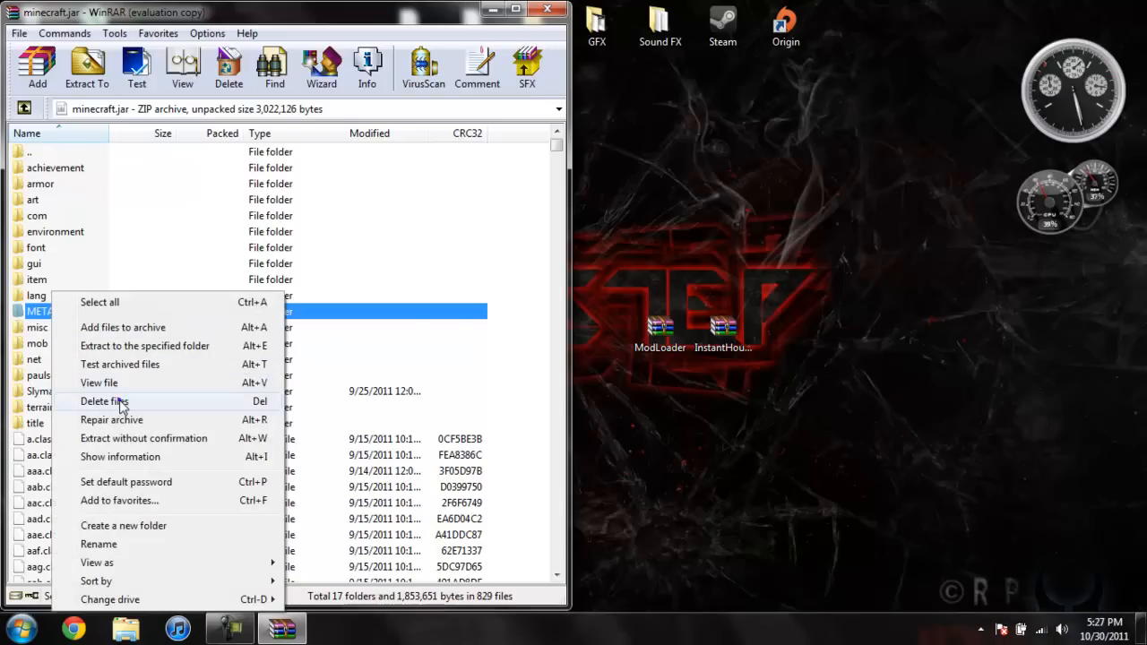
{"action": "left_click", "coordinate": [104, 401]}
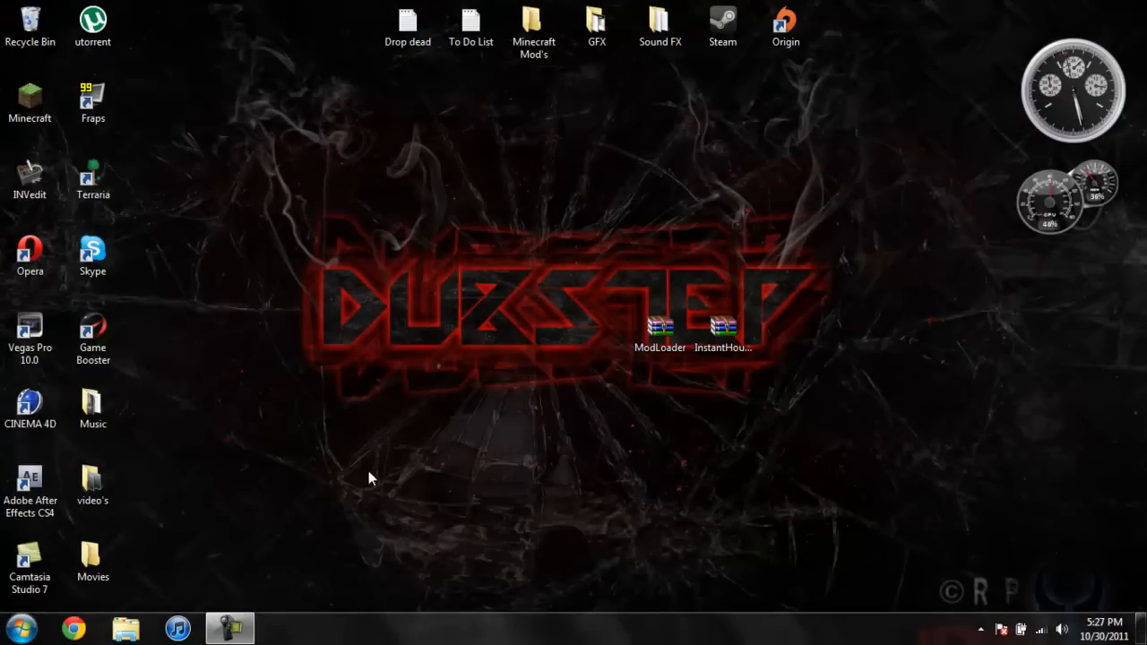
{"action": "mouse_move", "coordinate": [348, 550]}
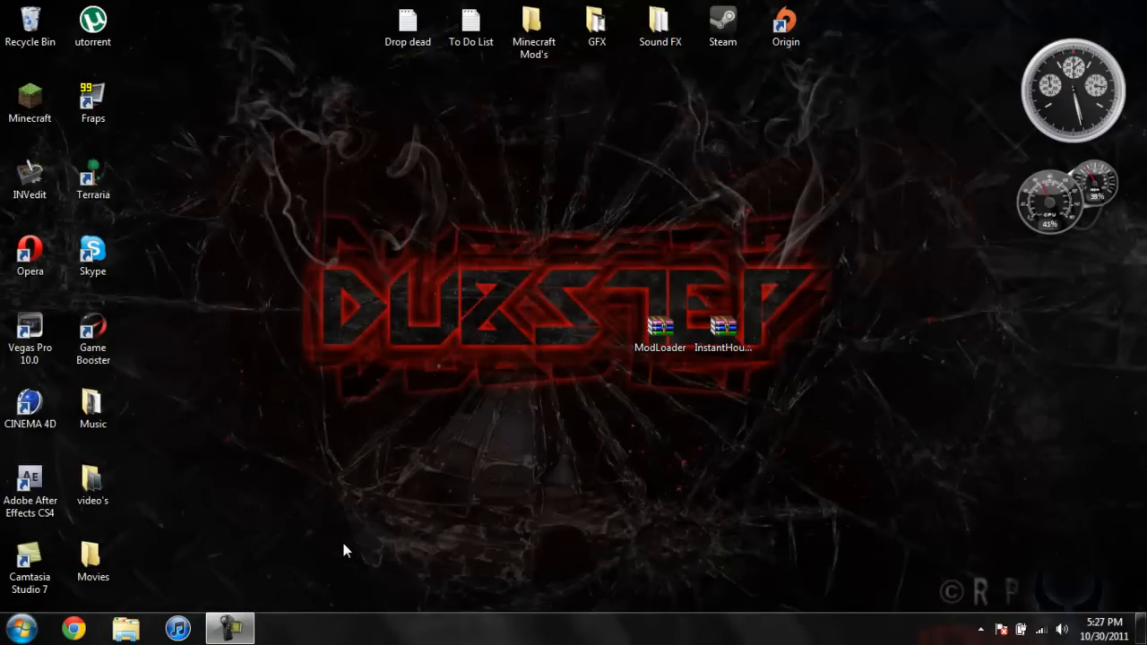